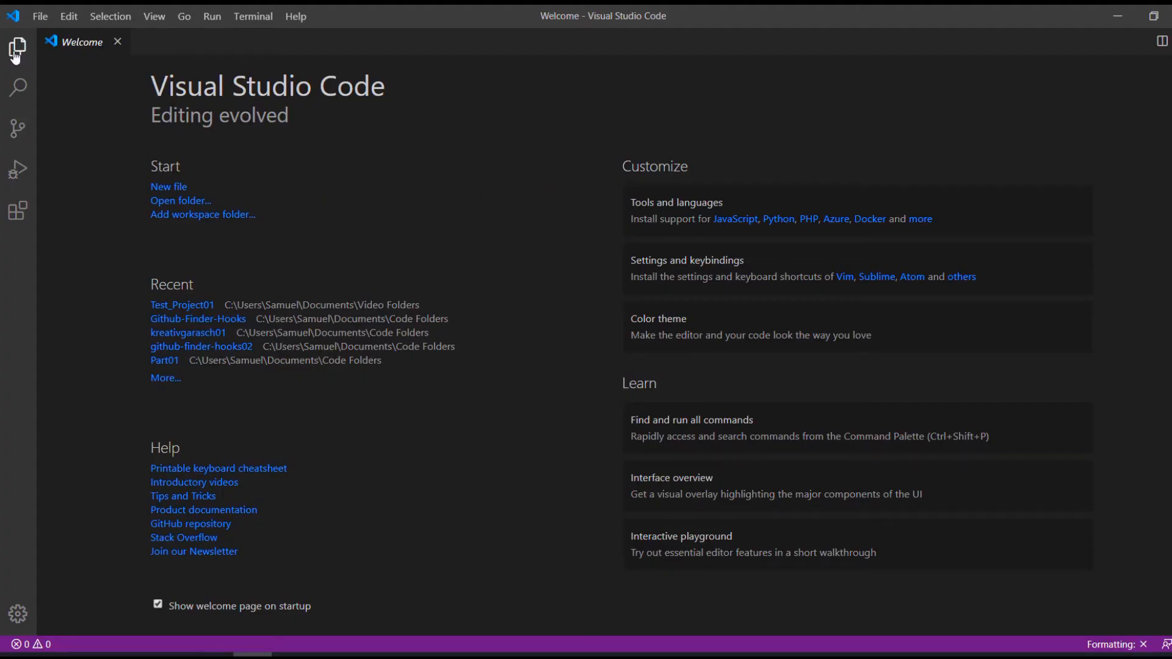
Step: Show the Explorer sidebar with its open editors and project files
click(17, 47)
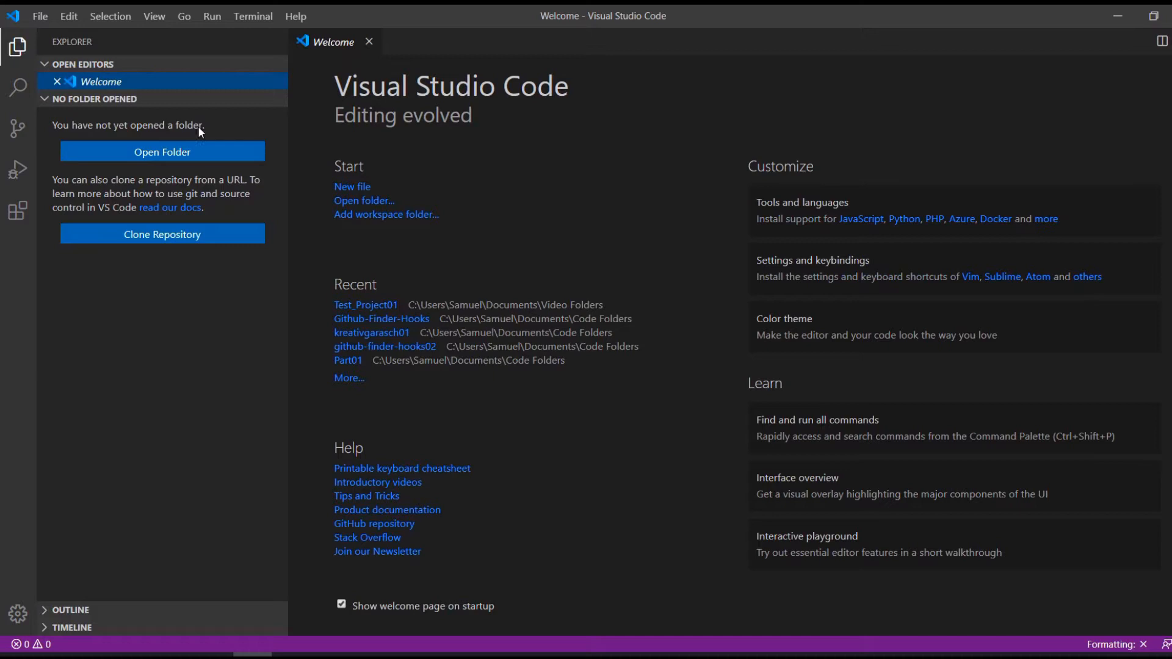
mouse_move(213, 96)
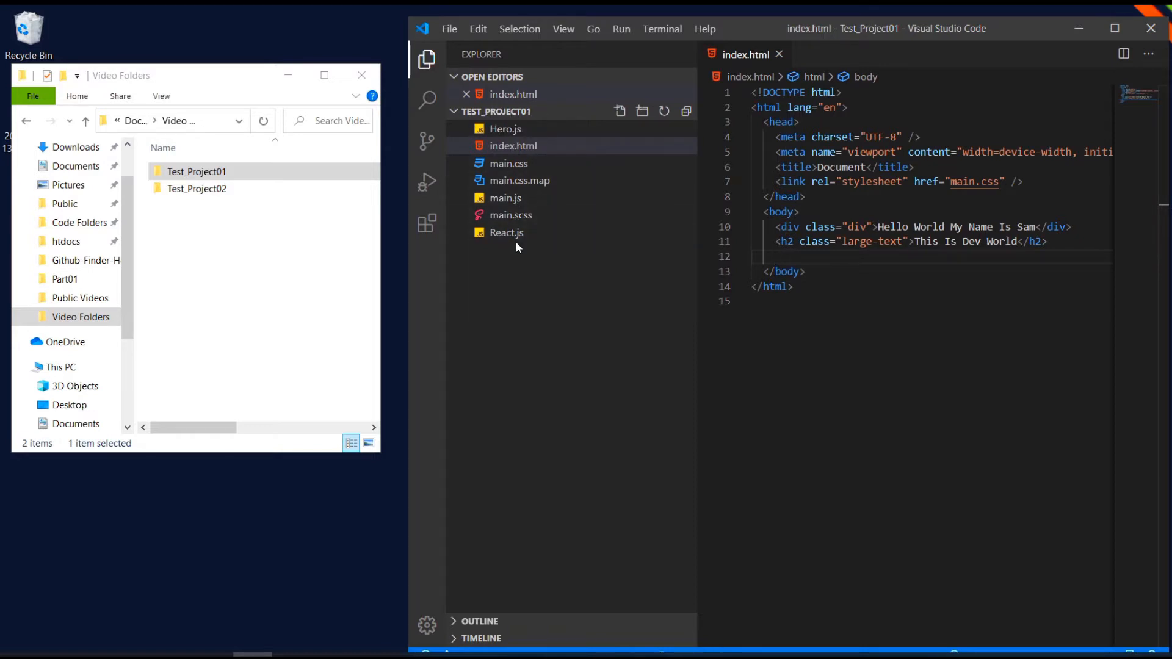
Step: Add Test_Project02 as a workspace folder, then open Test_Project01 with index.html
click(197, 189)
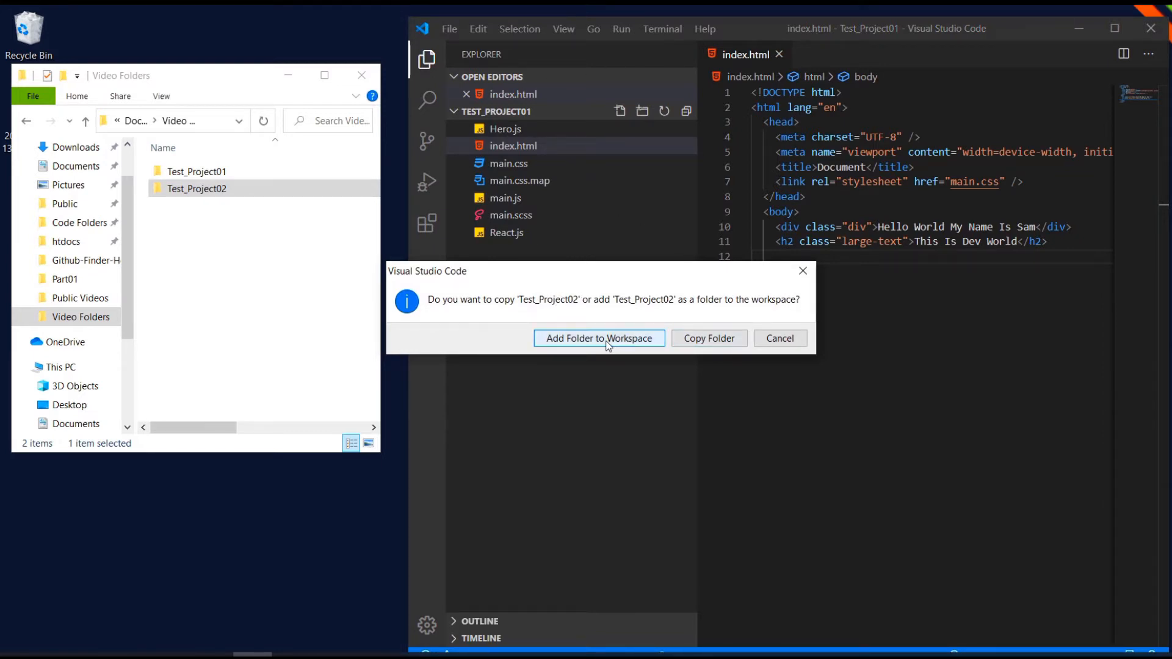
click(598, 338)
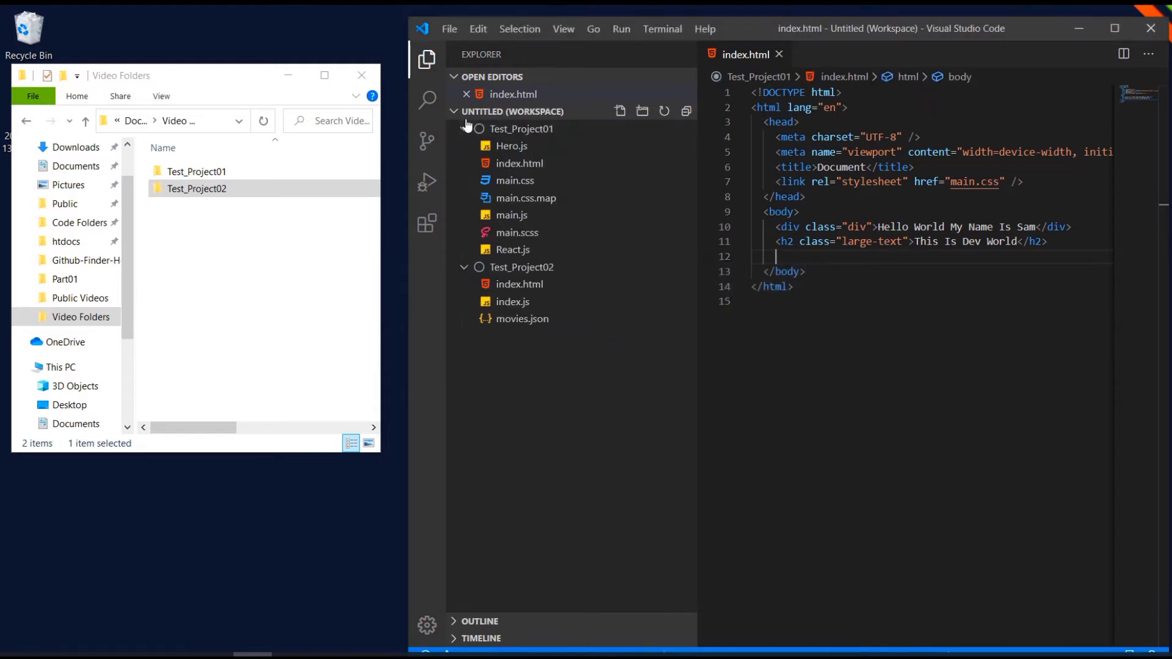
mouse_move(534, 219)
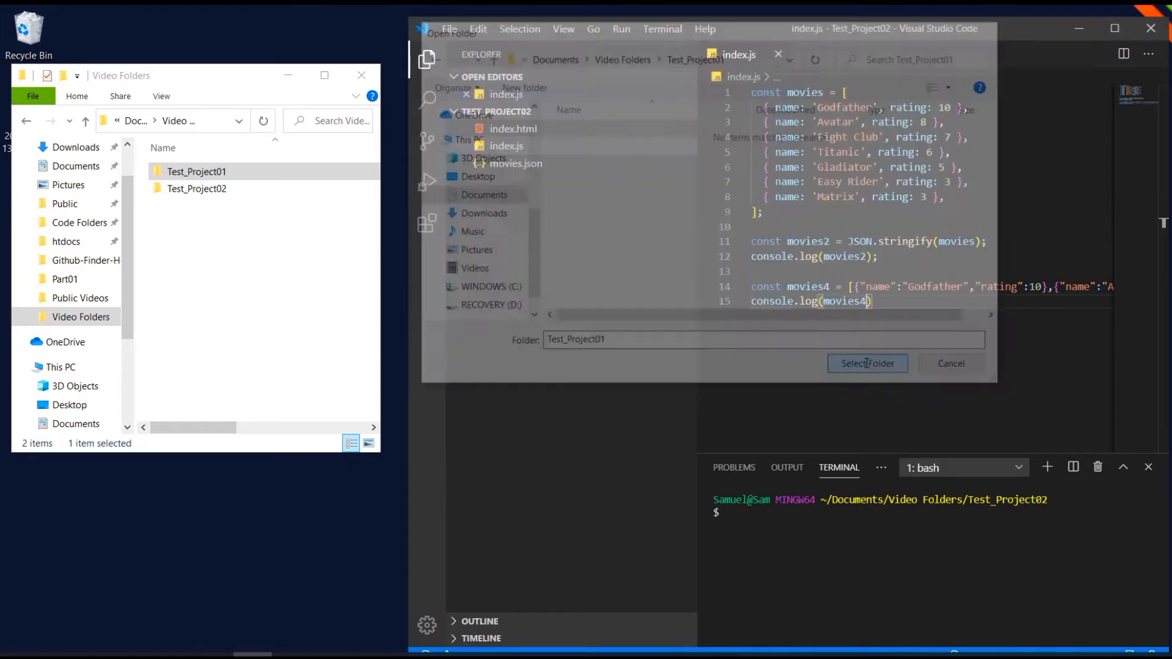
click(866, 364)
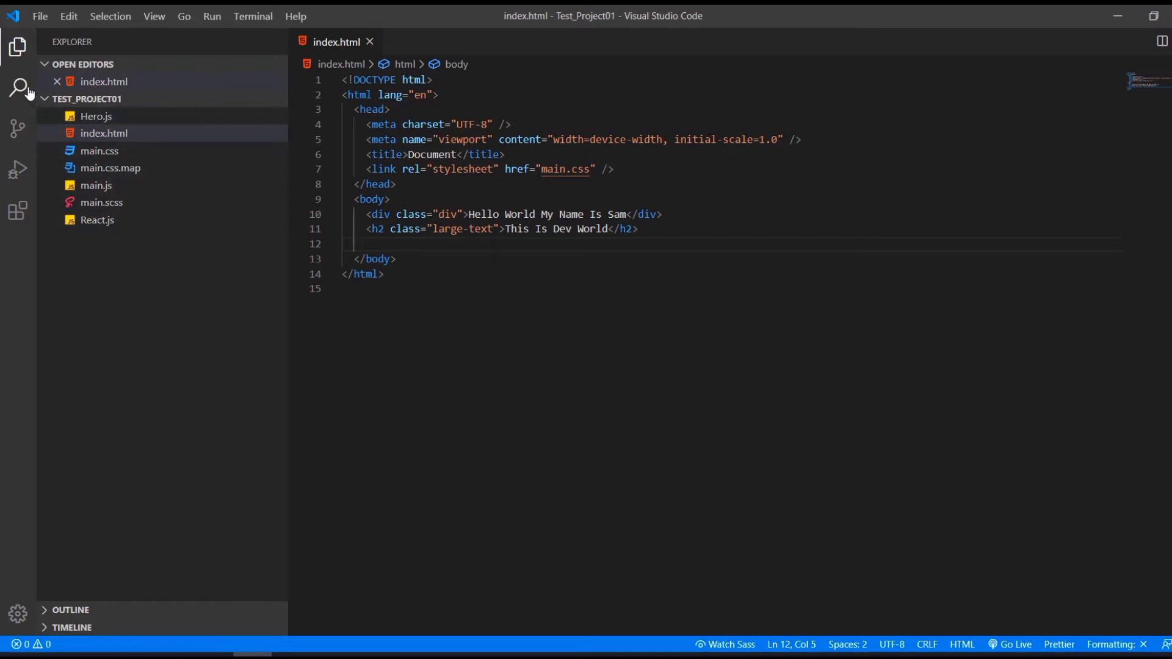
Step: Search all project files for 'Doc', then view the source control status
click(18, 87)
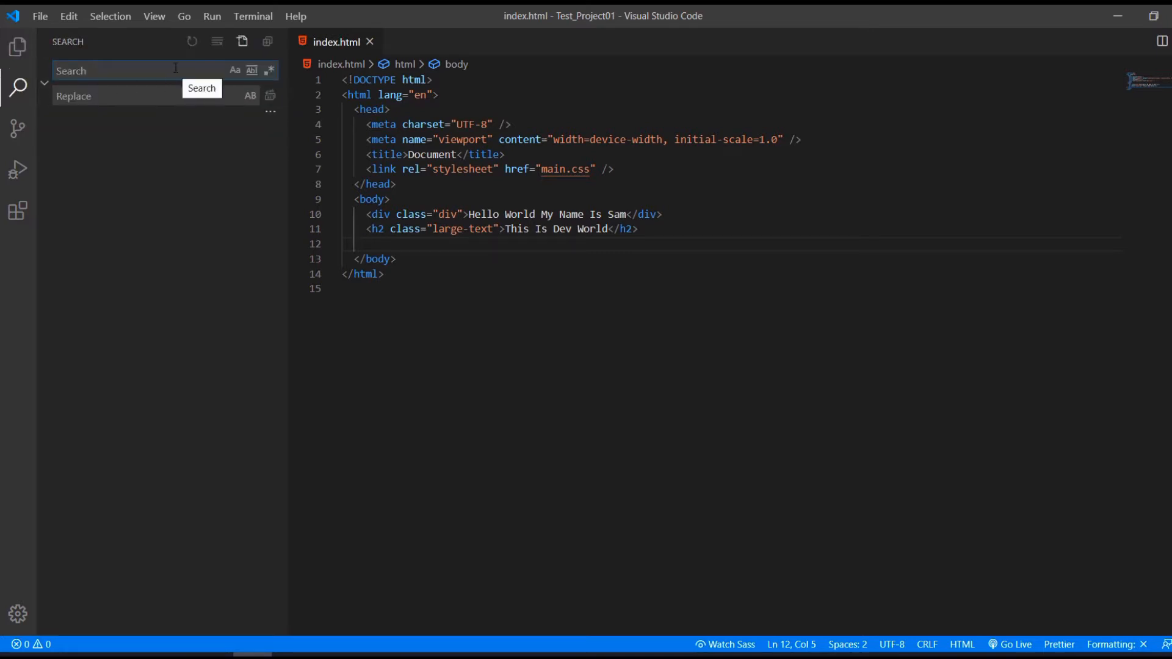
text(Document)
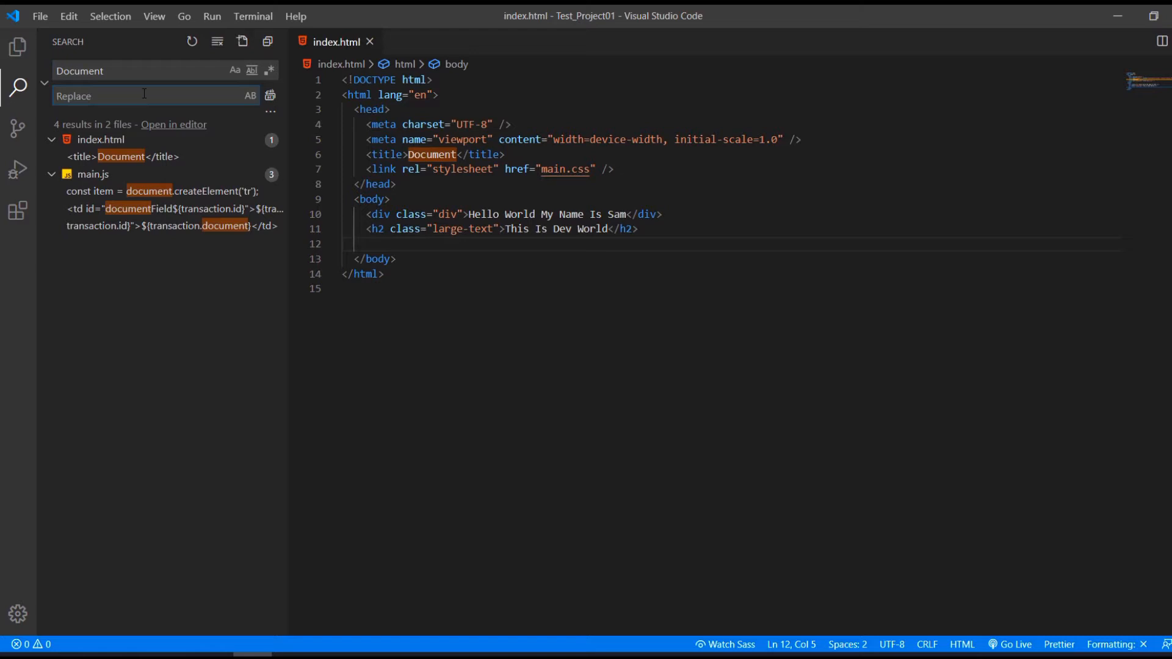
mouse_move(271, 97)
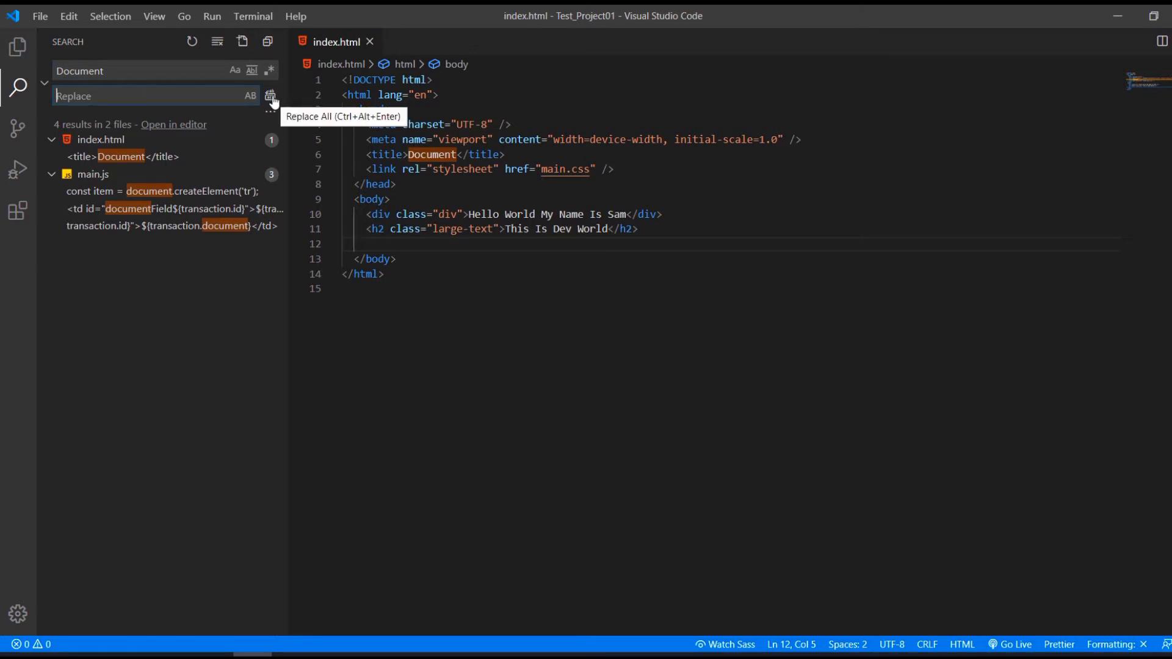
mouse_move(302, 180)
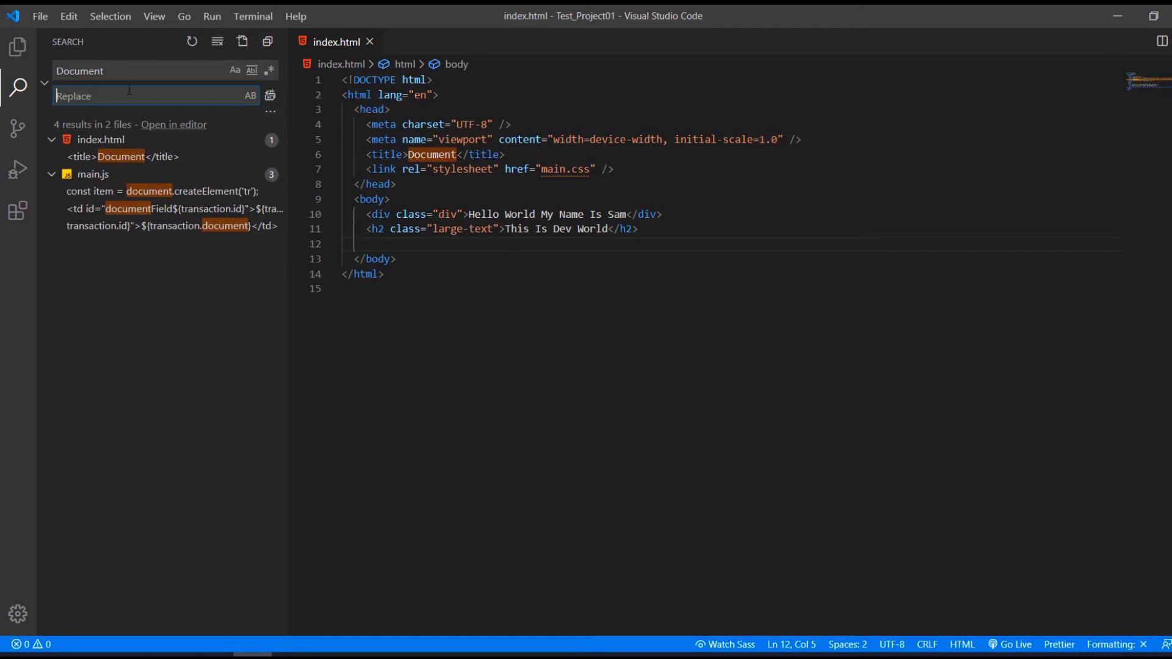
click(17, 128)
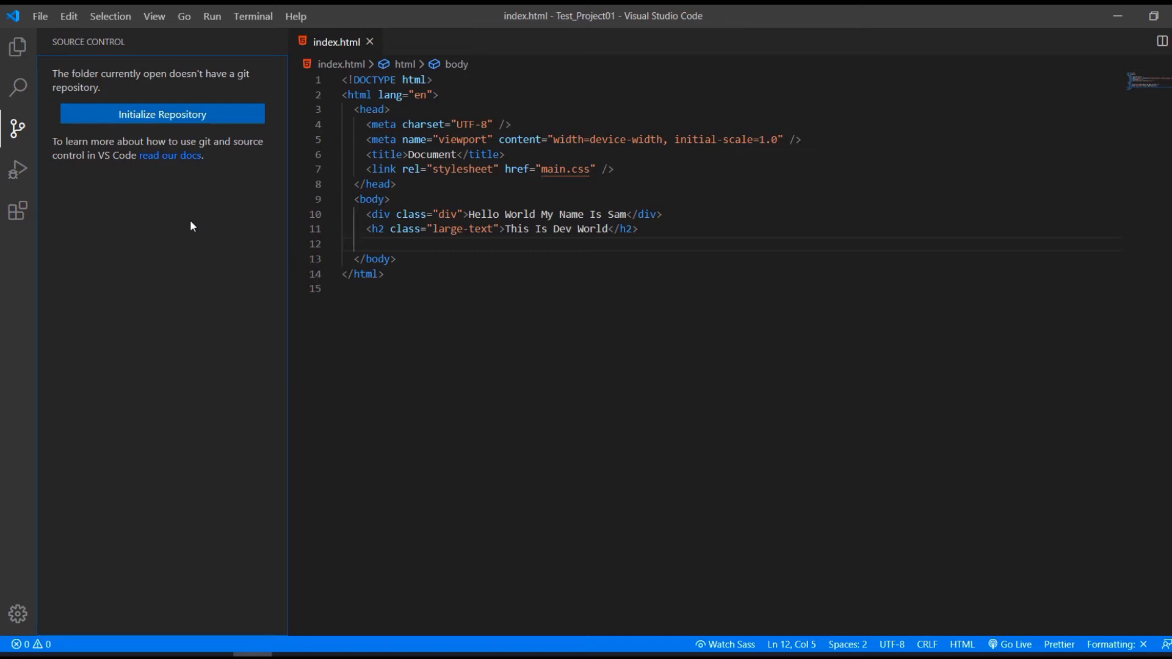
mouse_move(17, 170)
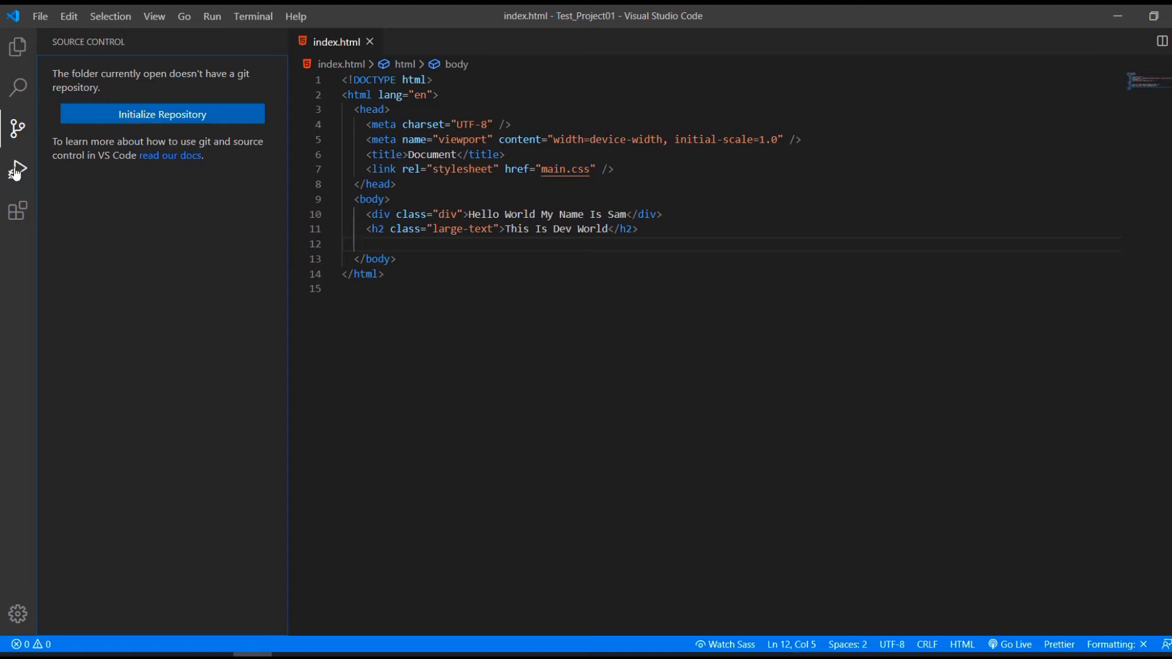
Step: View the Run and Debug options, then installed extensions like Auto Rename Tag
click(17, 169)
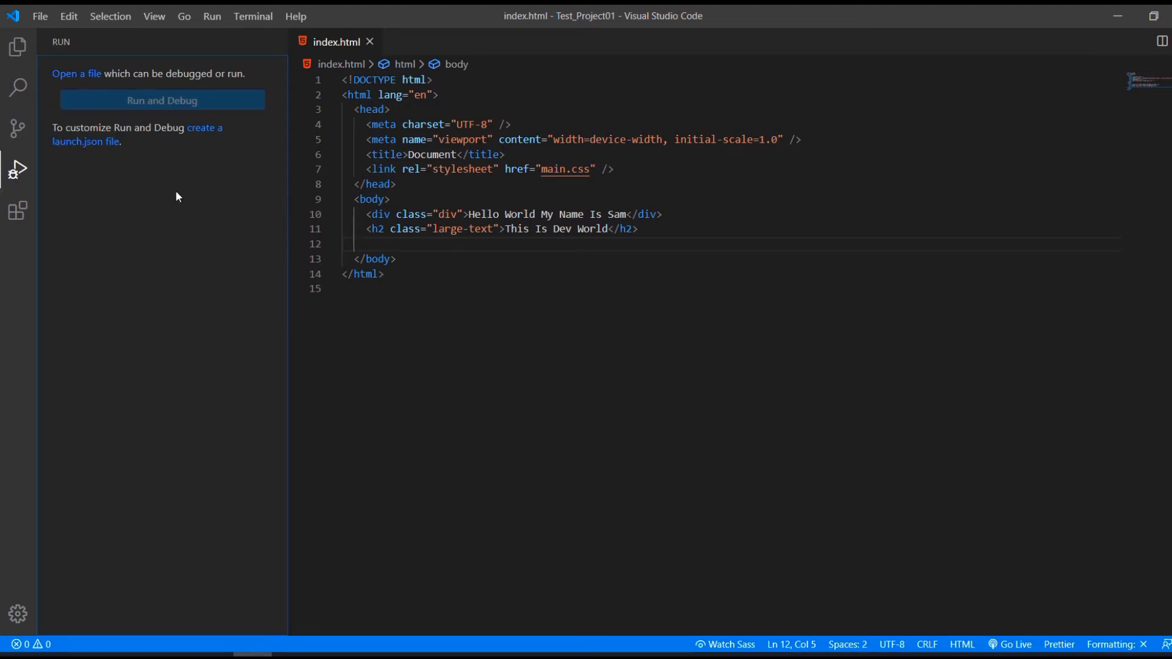
mouse_move(94, 210)
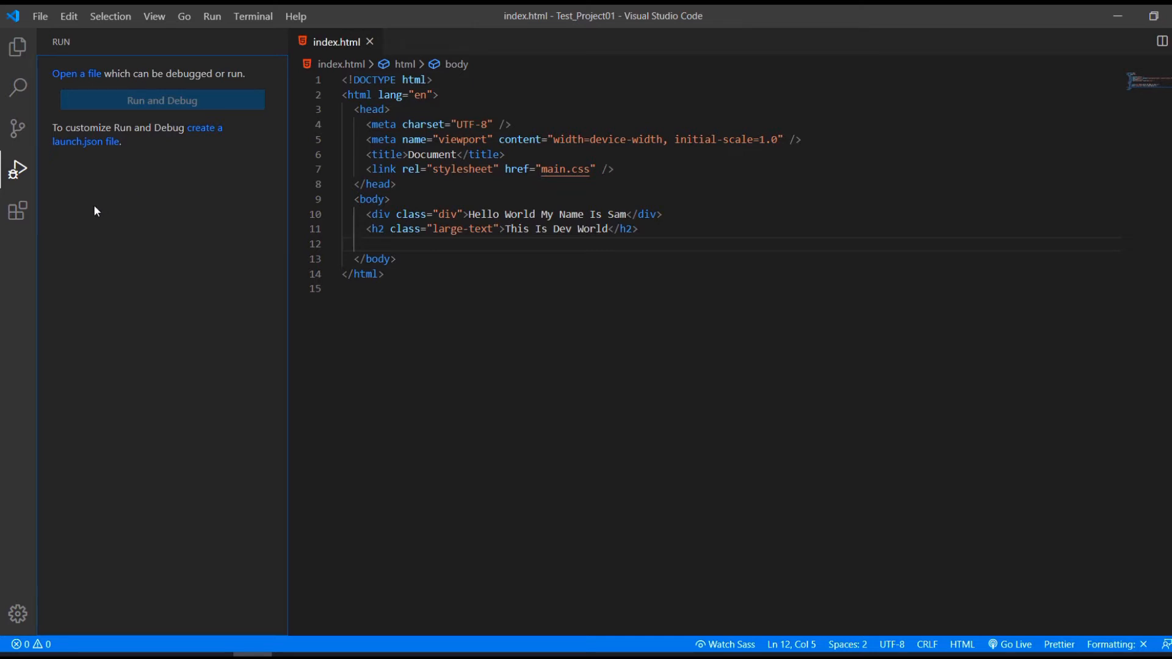
mouse_move(17, 212)
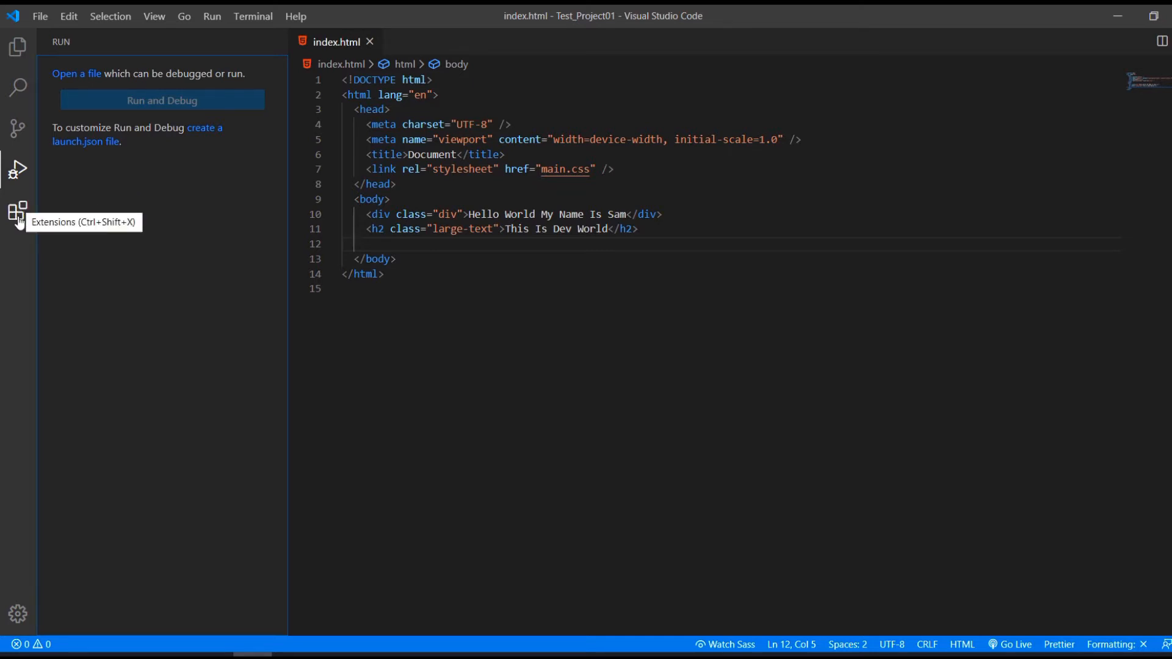
click(17, 210)
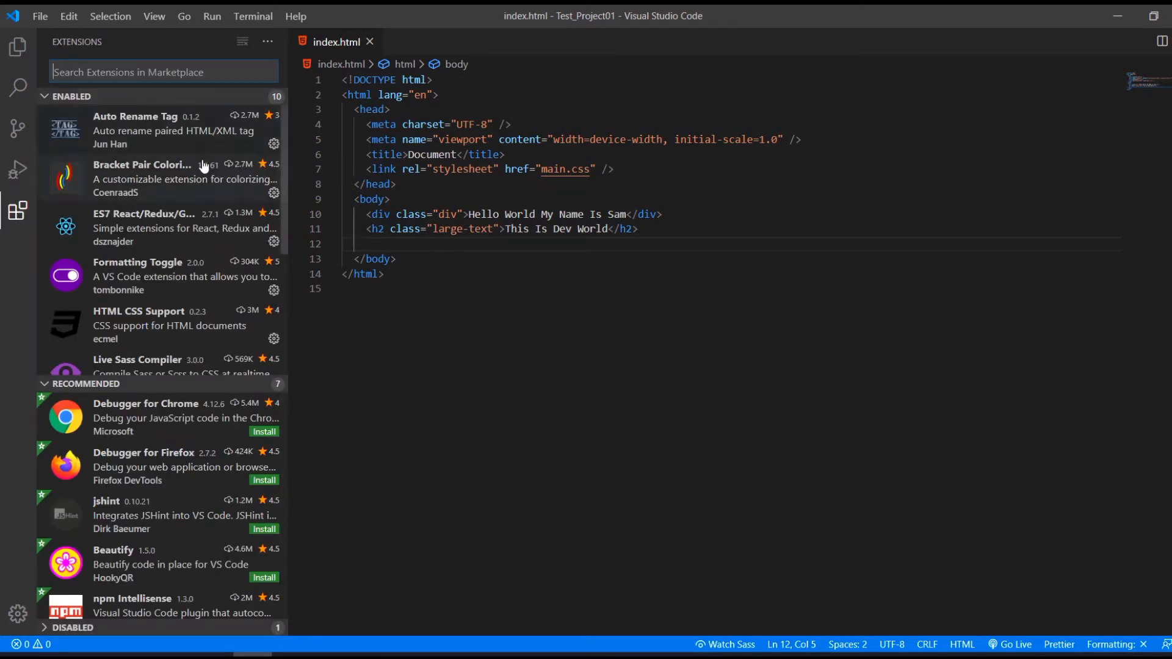
mouse_move(184, 146)
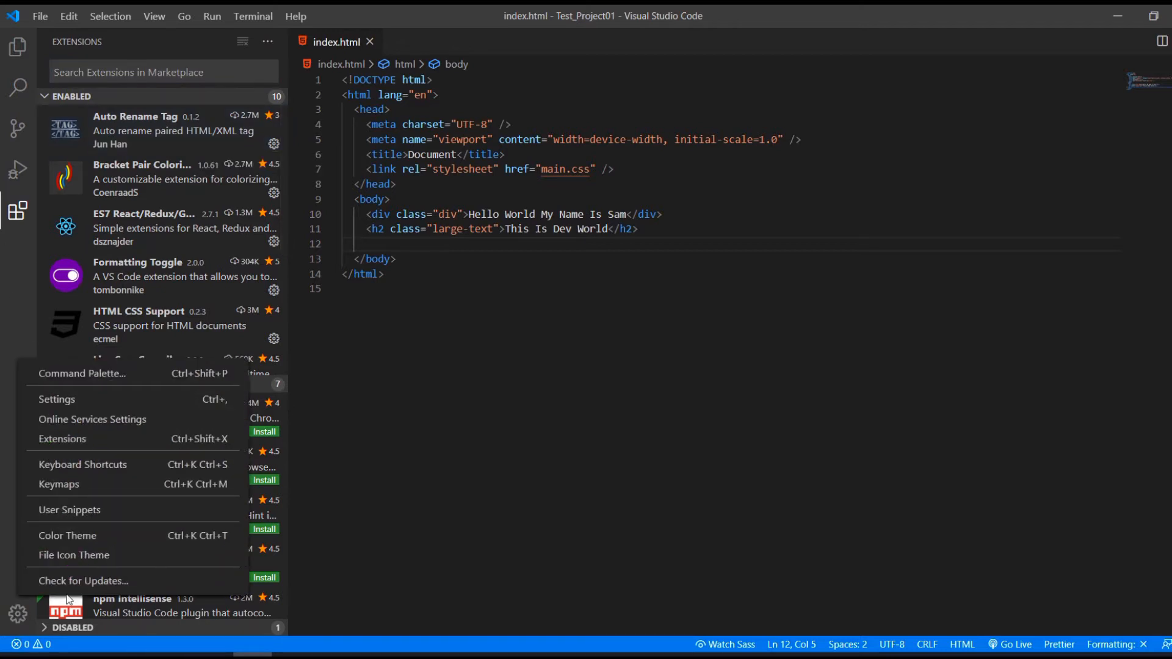
mouse_move(90, 555)
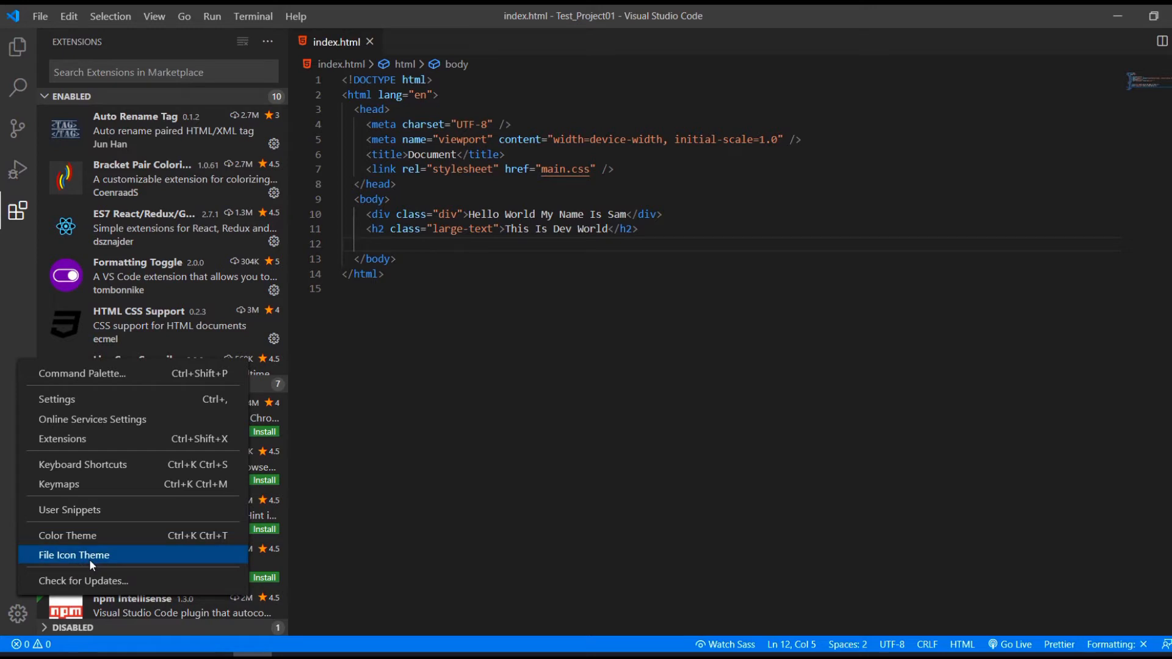
mouse_move(67, 535)
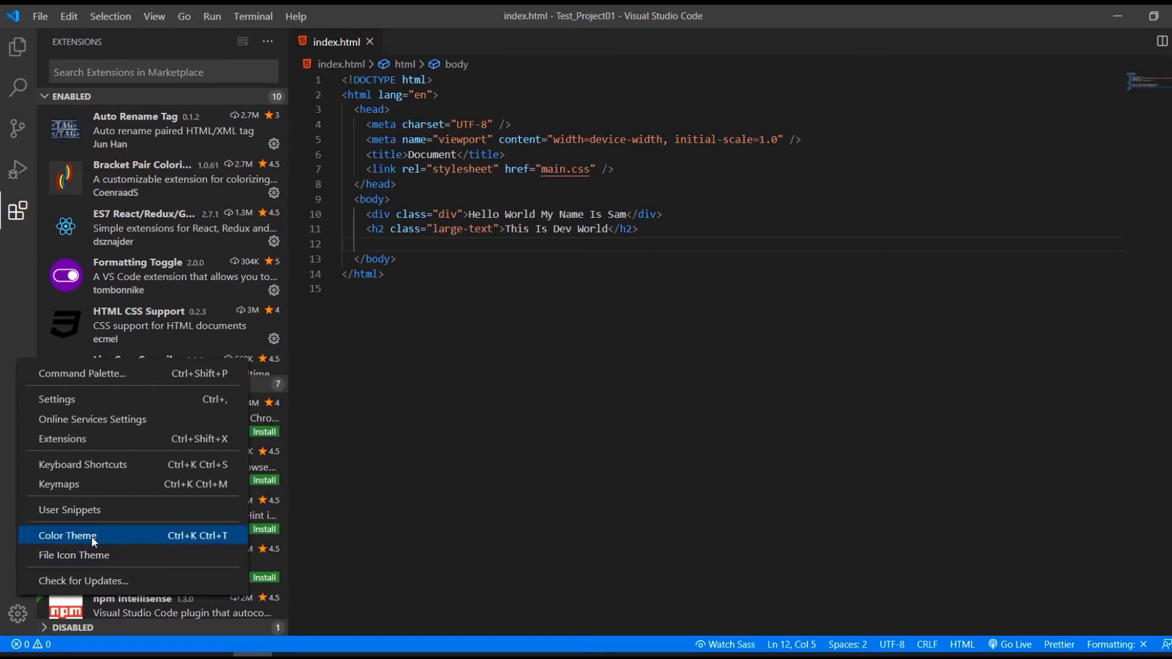
Step: Open Settings from the Manage menu, showing auto save, font size and tab size
click(67, 535)
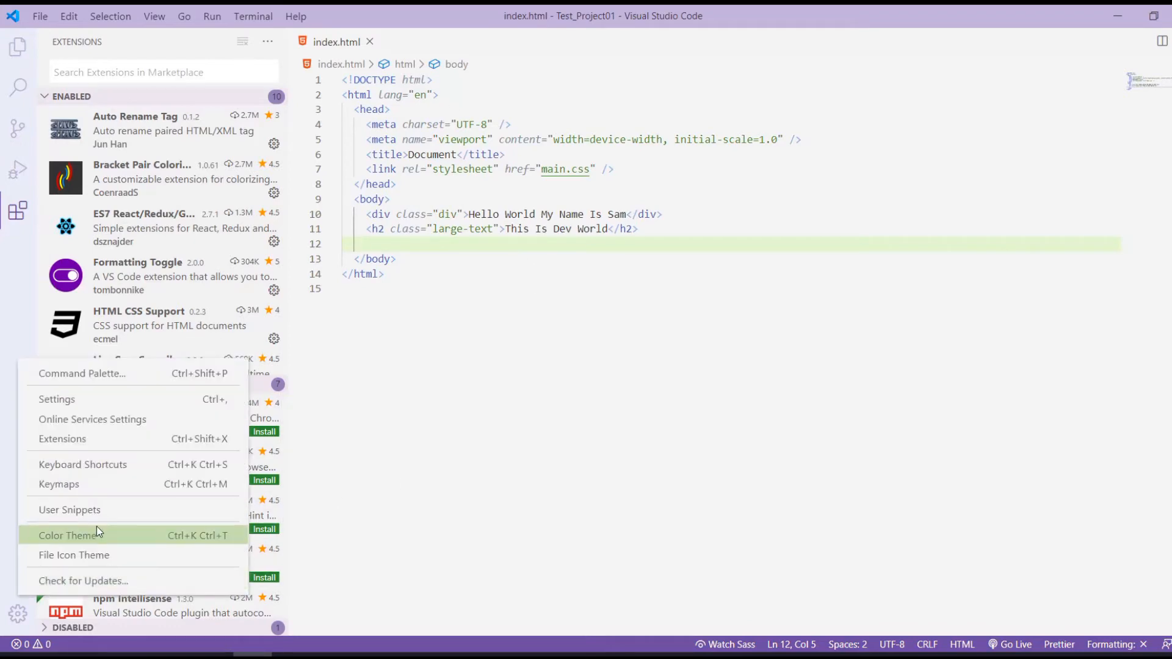
click(69, 535)
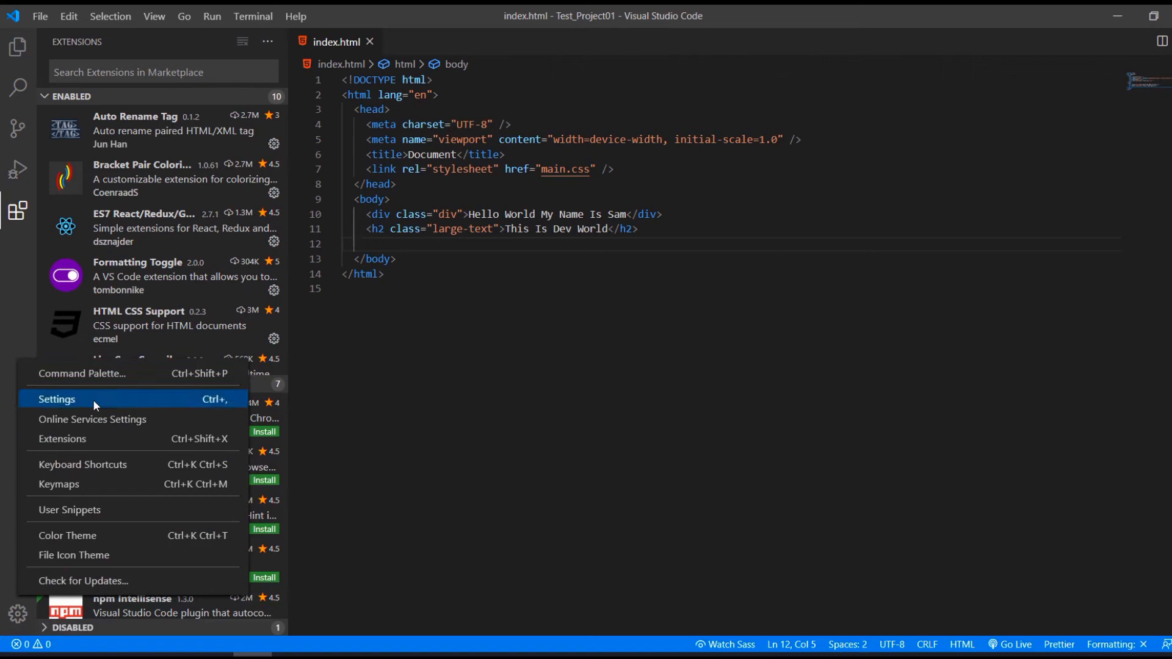
click(57, 399)
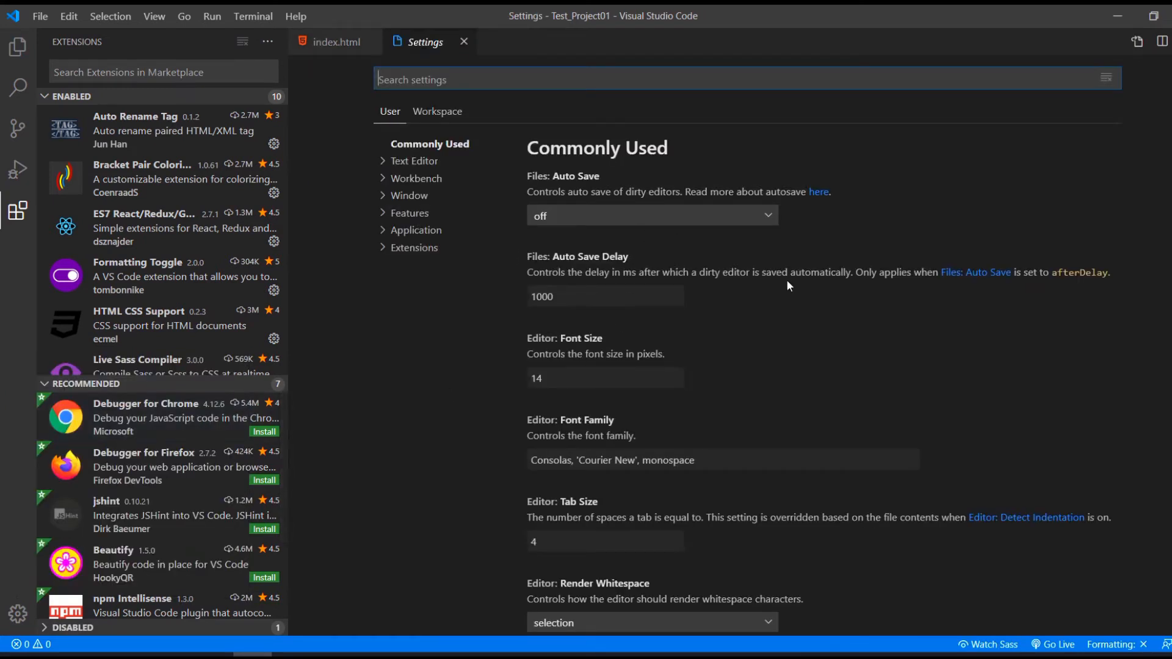
mouse_move(763, 290)
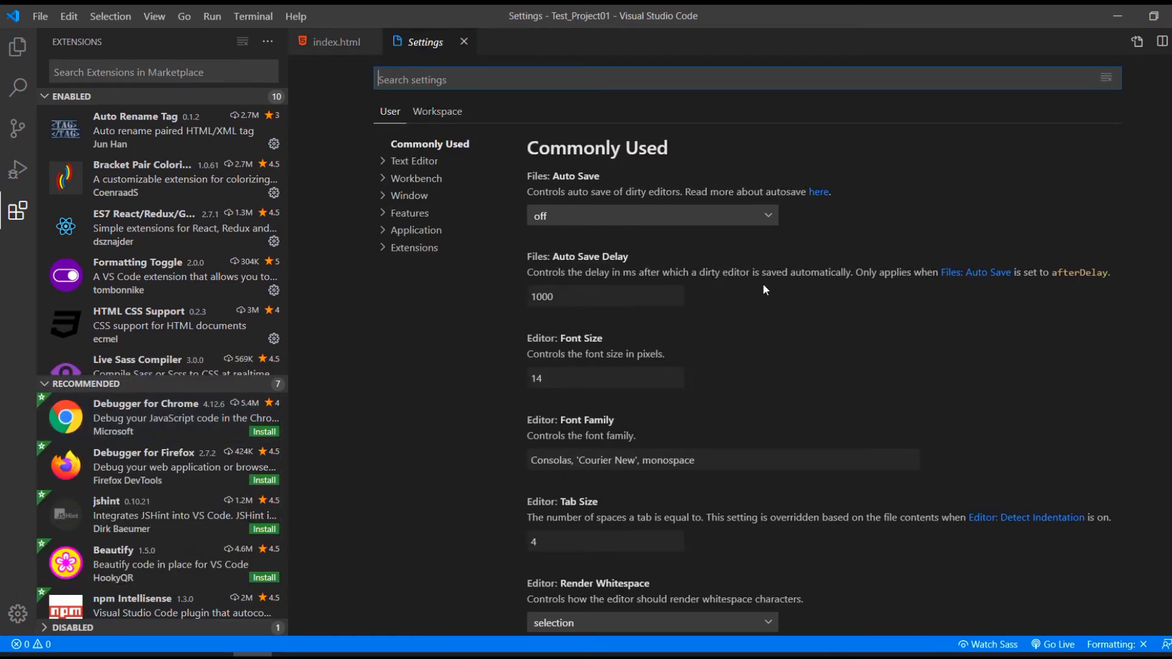
Step: Scroll to the cursor style and word wrap settings, then show the View menu
scroll(down, 3)
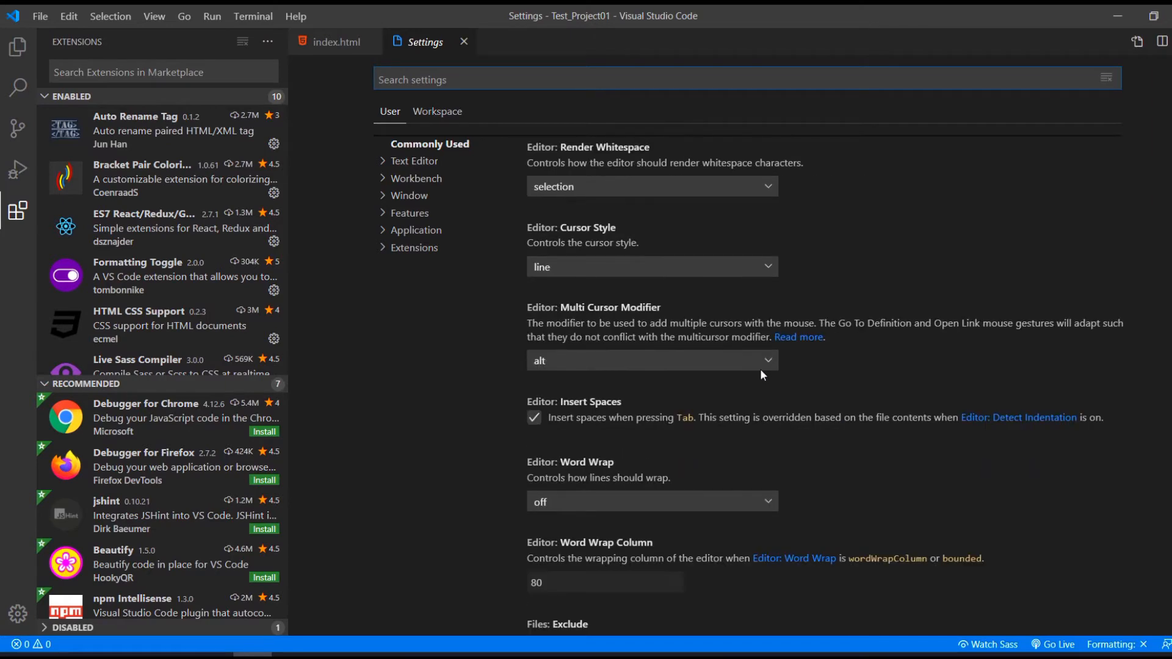
mouse_move(114, 124)
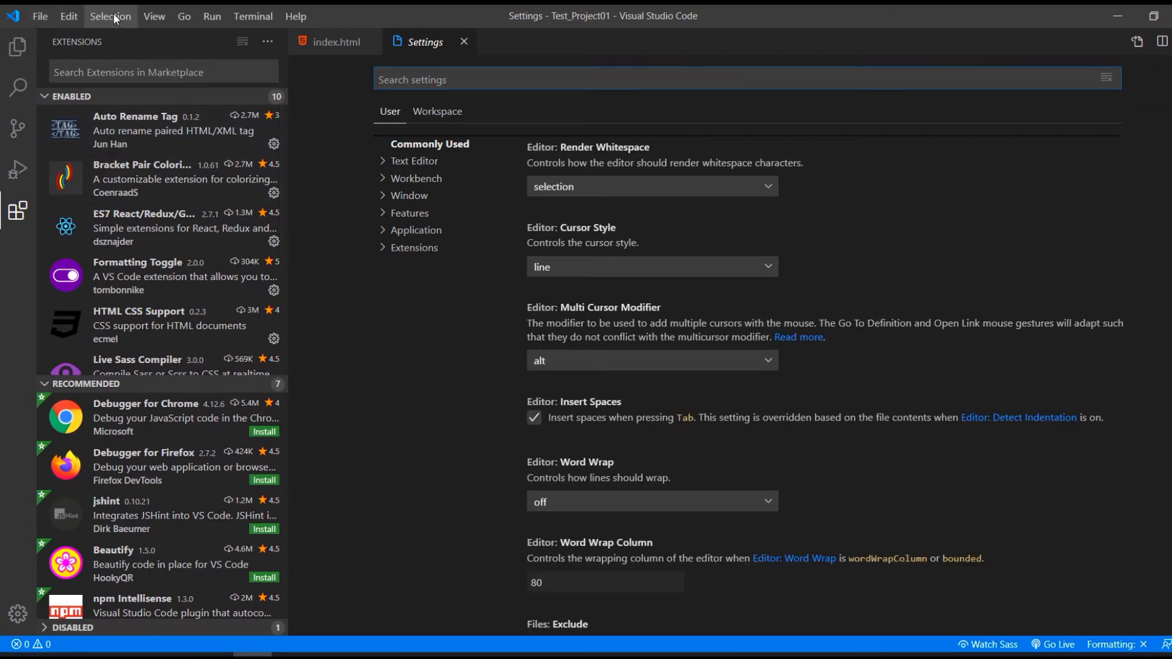
click(154, 16)
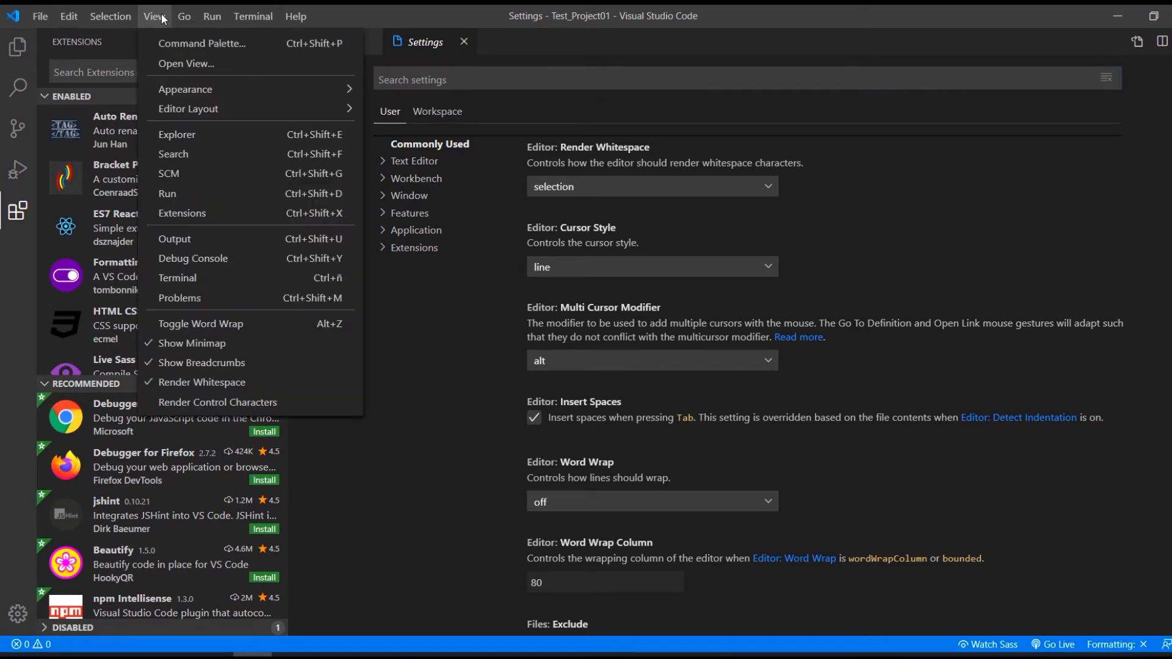
Step: Browse and dismiss the Command Palette, then show the Terminal menu
click(202, 43)
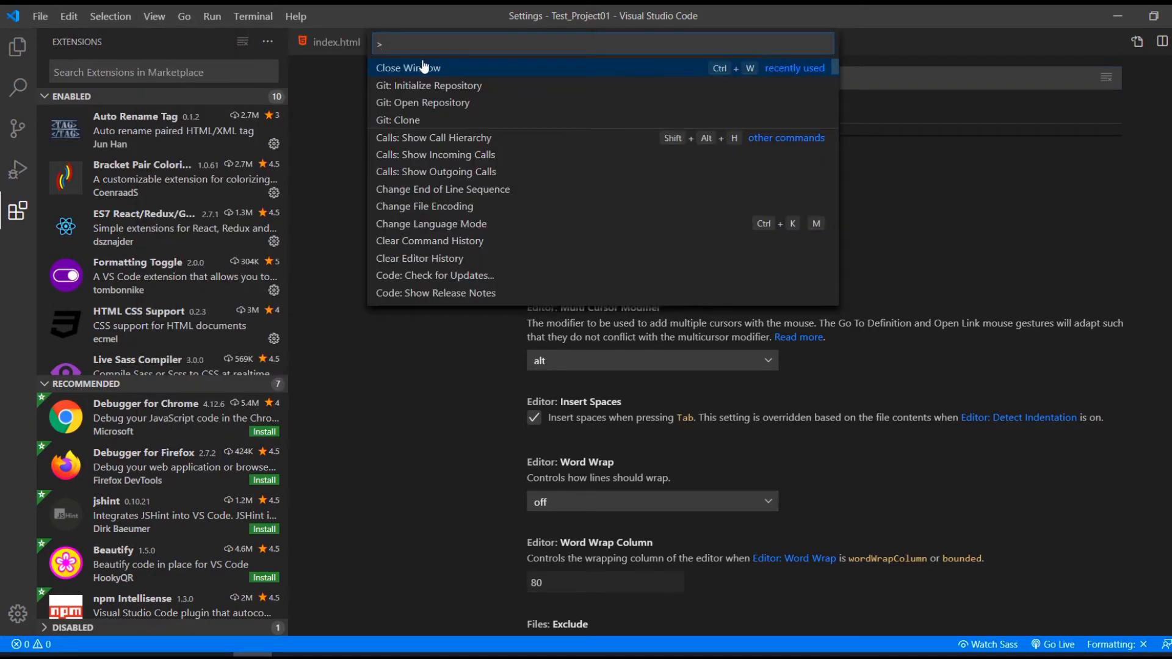
scroll(down, 3)
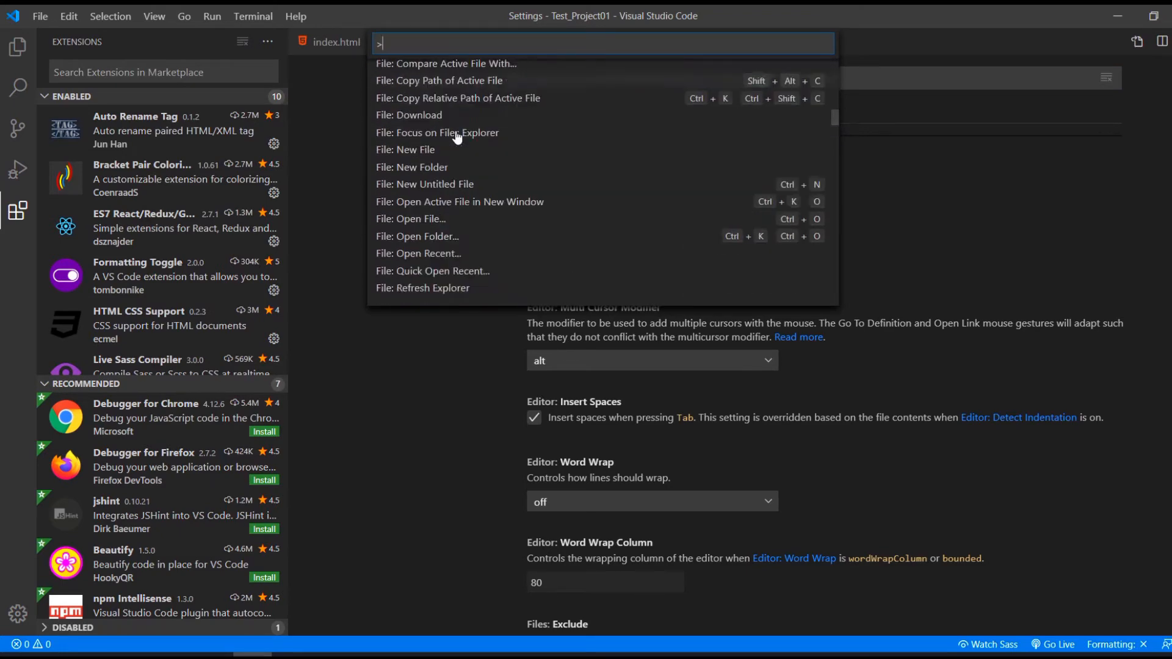
key(Escape)
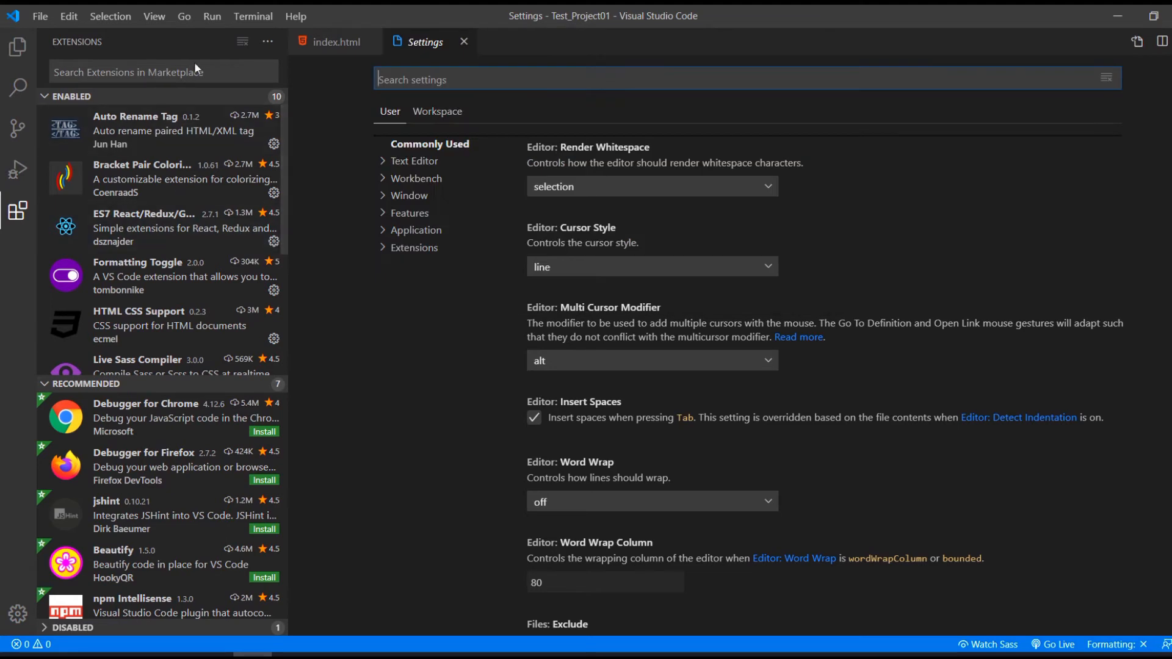
click(252, 16)
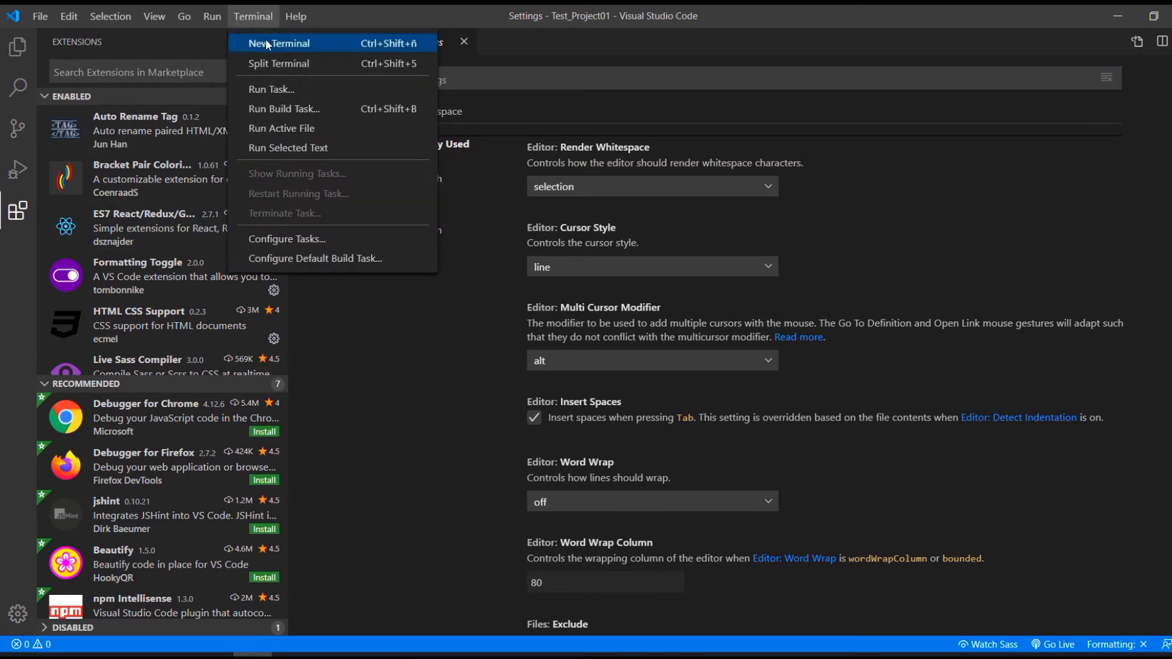
Step: Start a new bash terminal and pick the default shell for new terminals
click(281, 43)
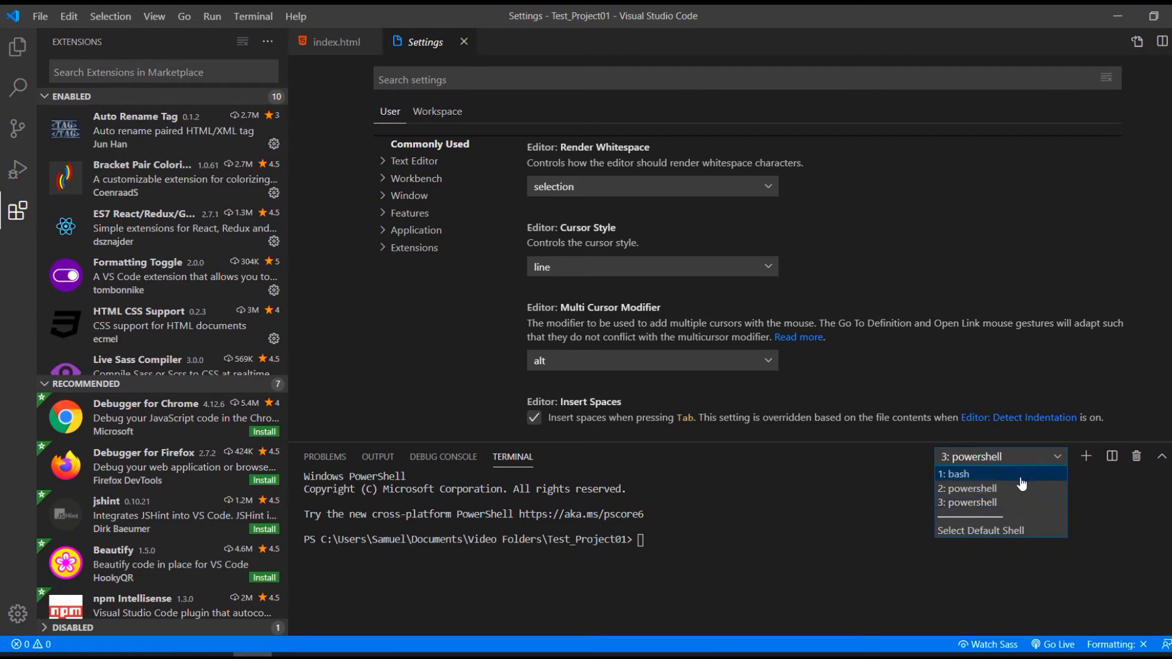
click(958, 474)
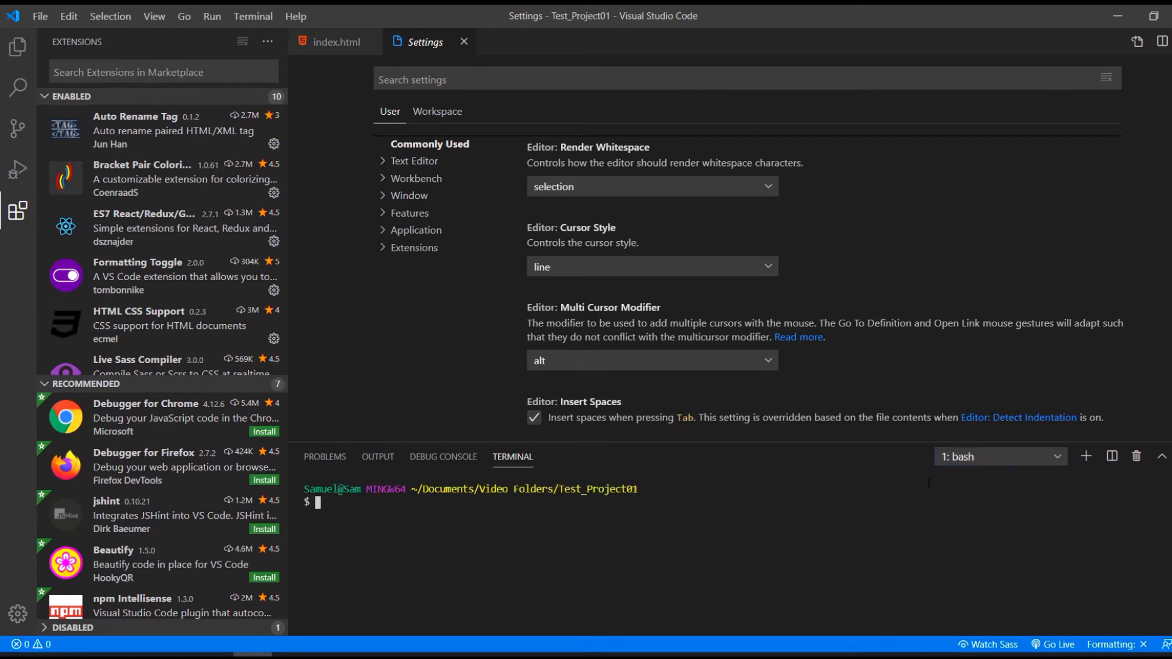
click(1057, 456)
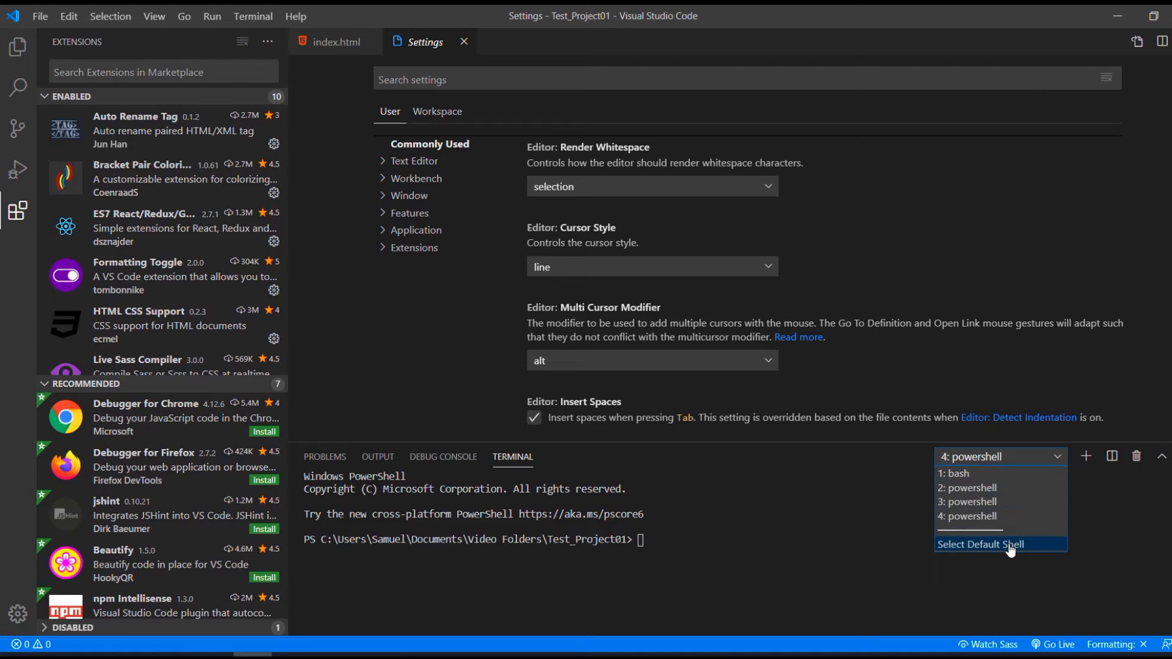
click(980, 543)
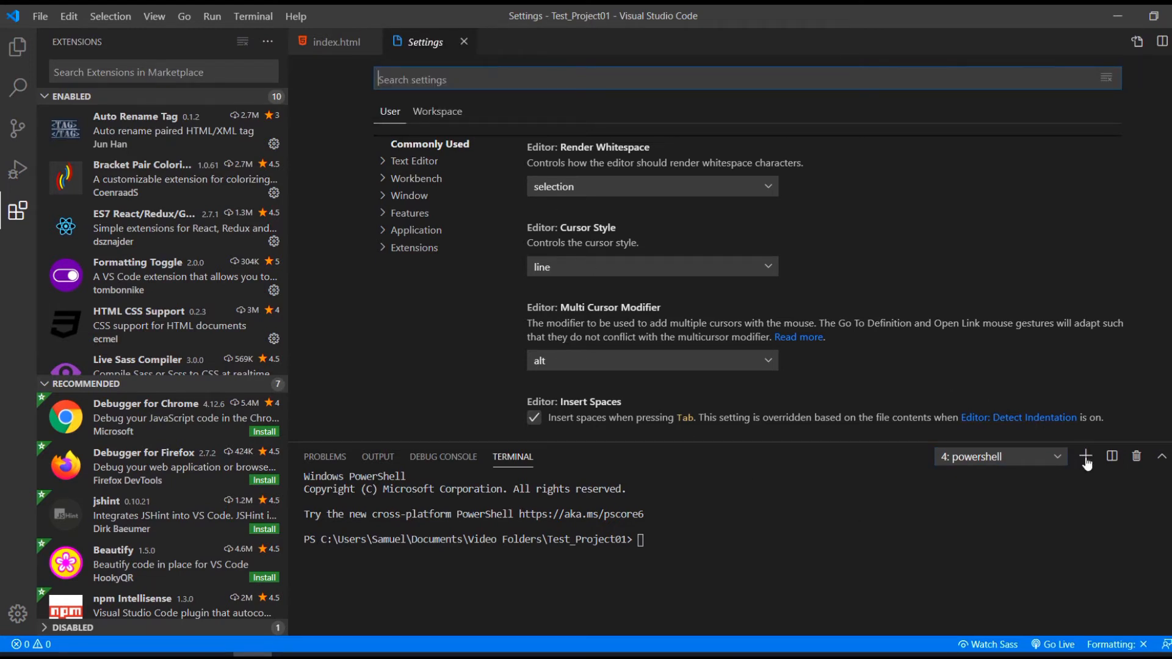
Step: Split a cmd terminal beside bash, then close the panel and show Explorer
click(1085, 457)
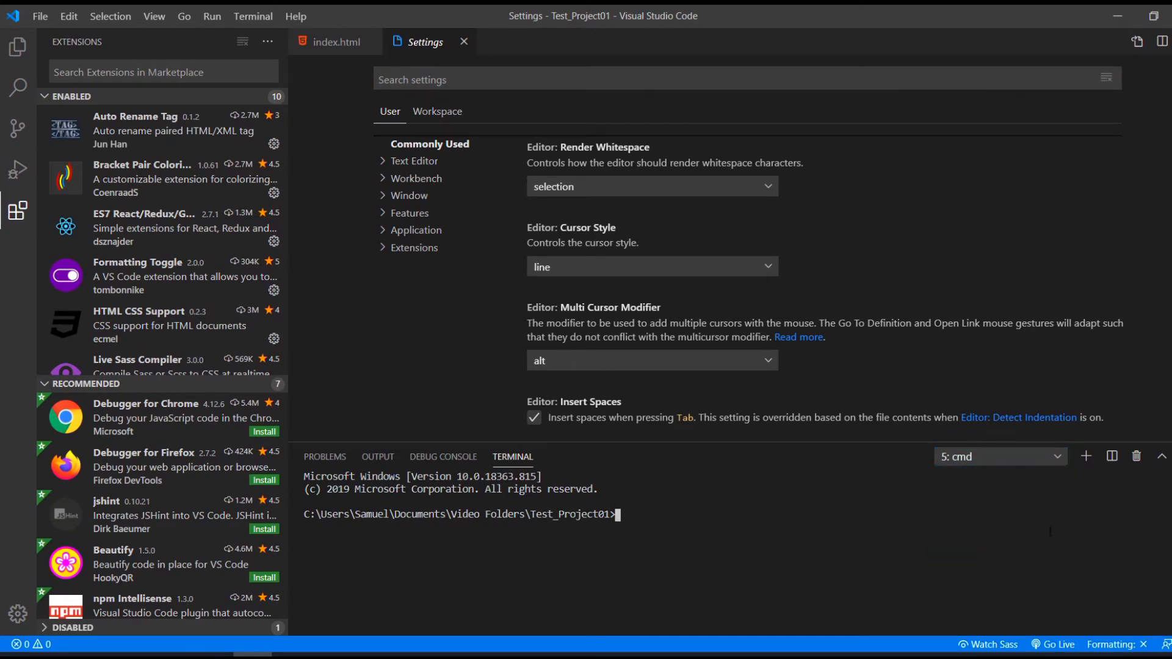
click(1112, 456)
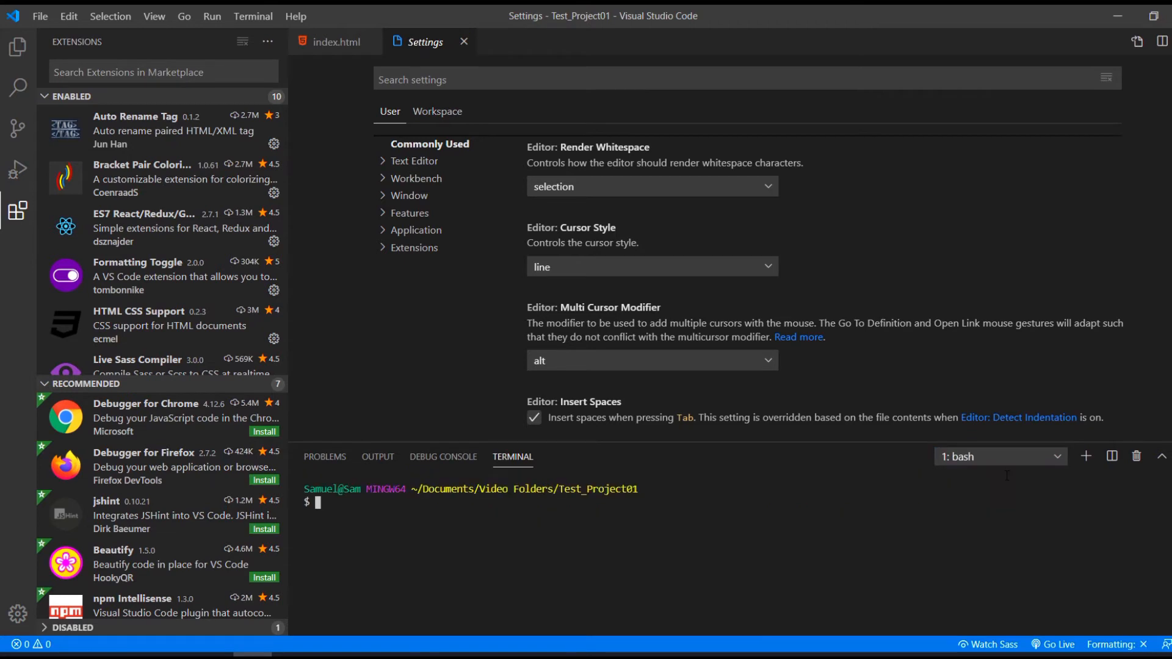
click(1086, 457)
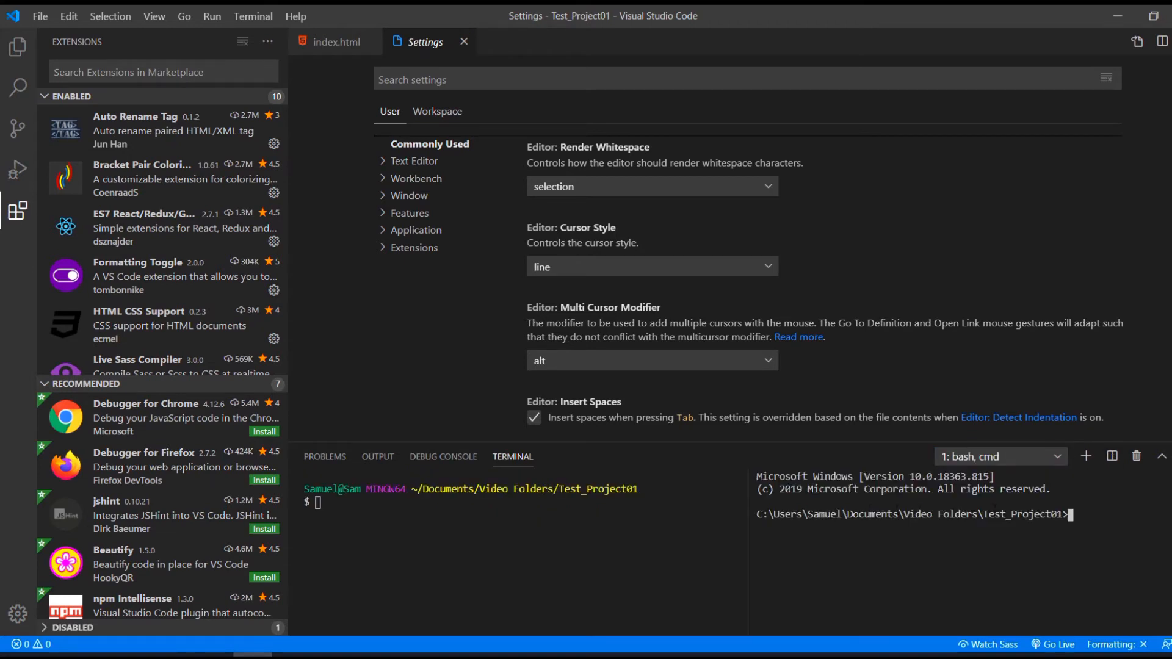
click(17, 47)
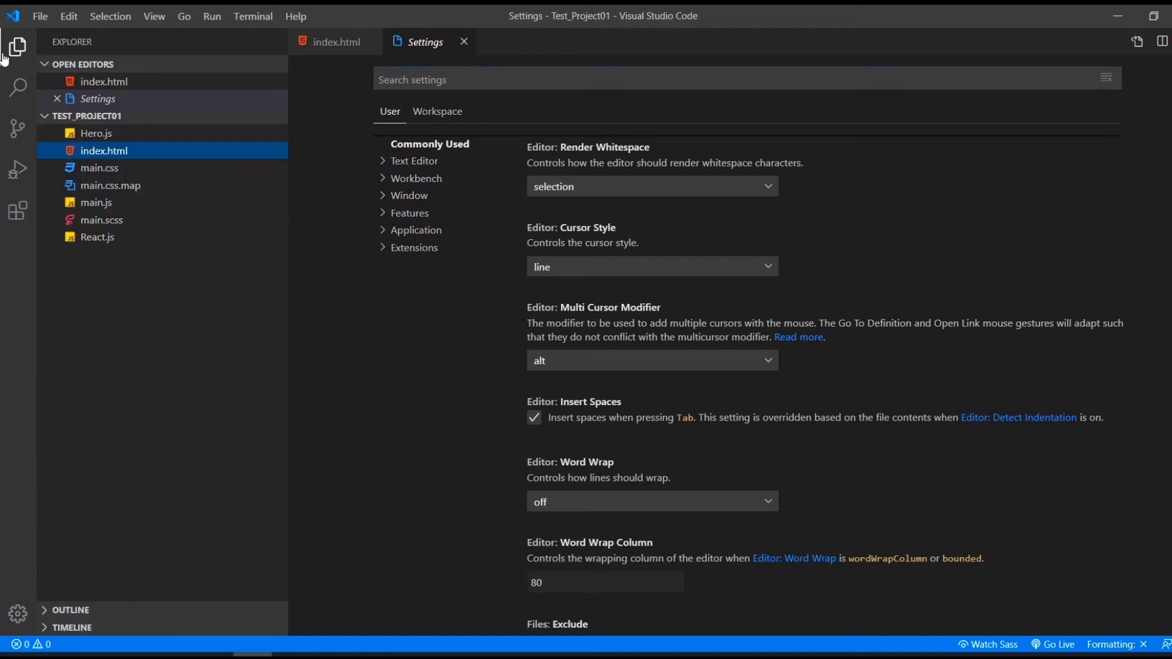
Step: Create a folder named 'folder1' containing a new file 'file.html'
click(464, 41)
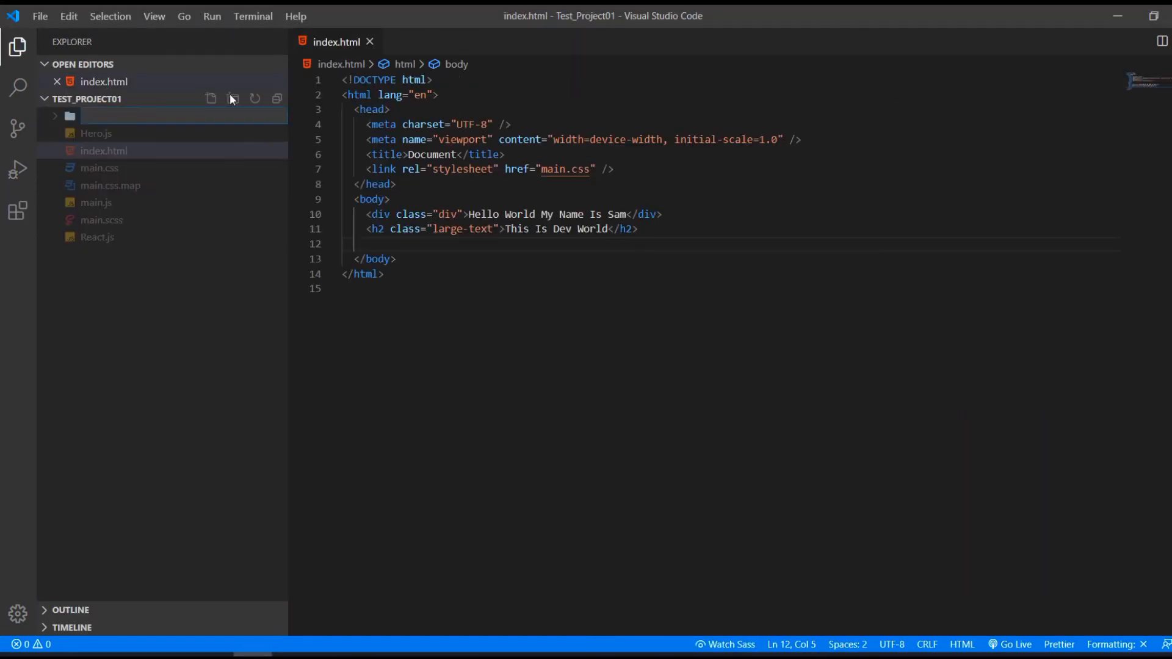
text(folder1)
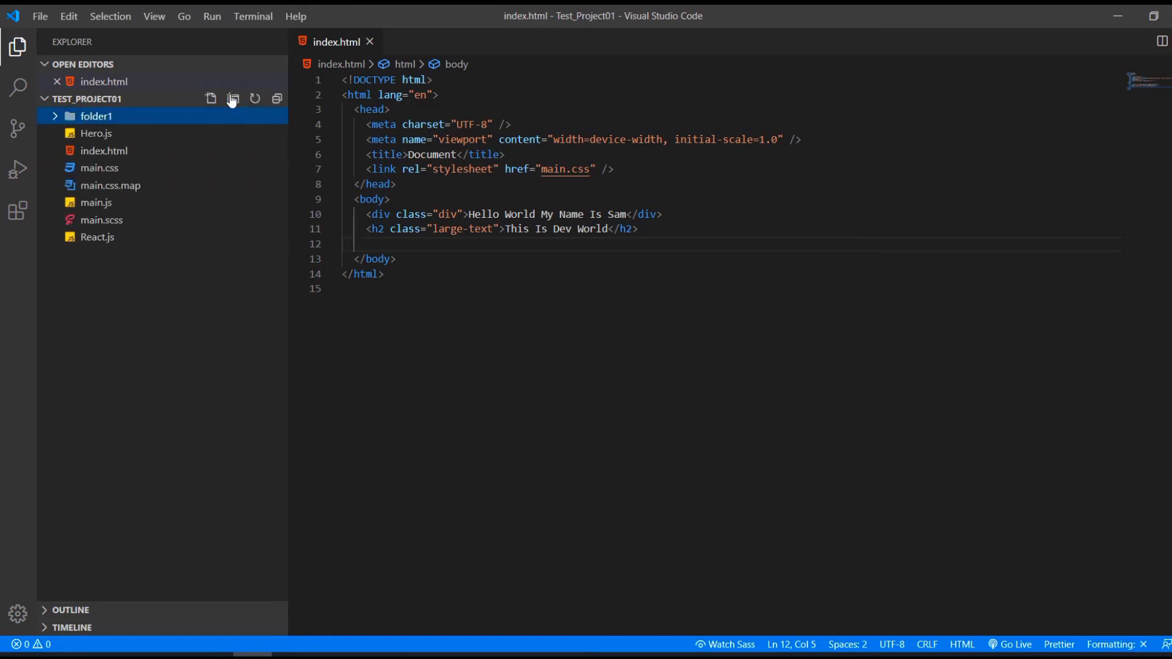
click(212, 98)
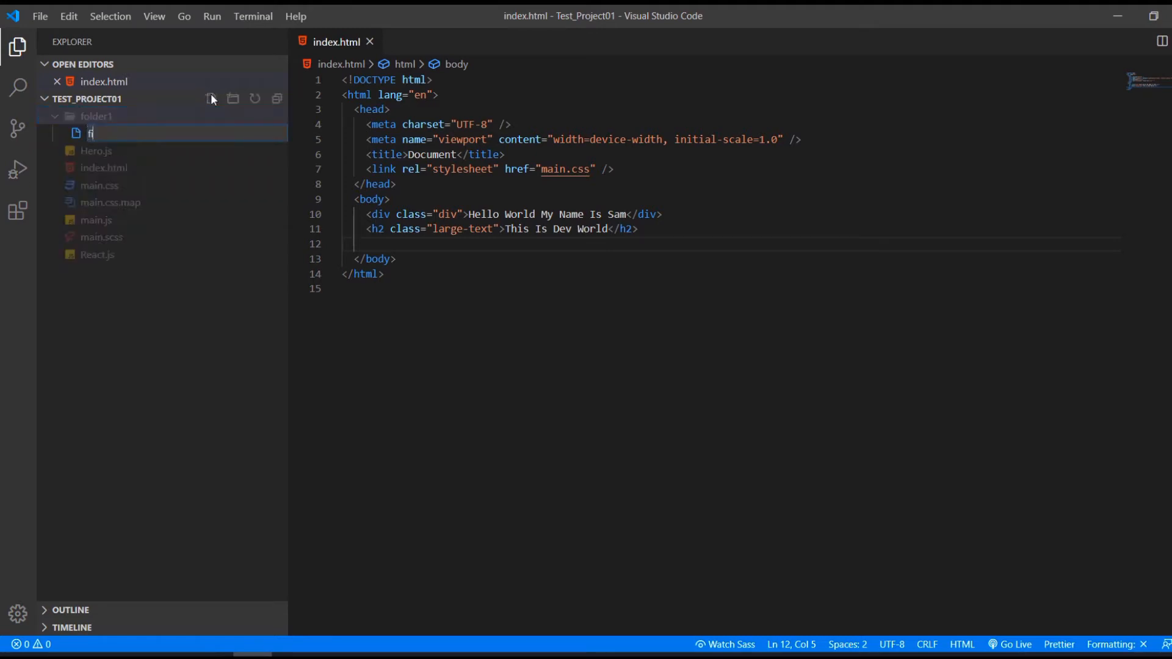
text(file.html)
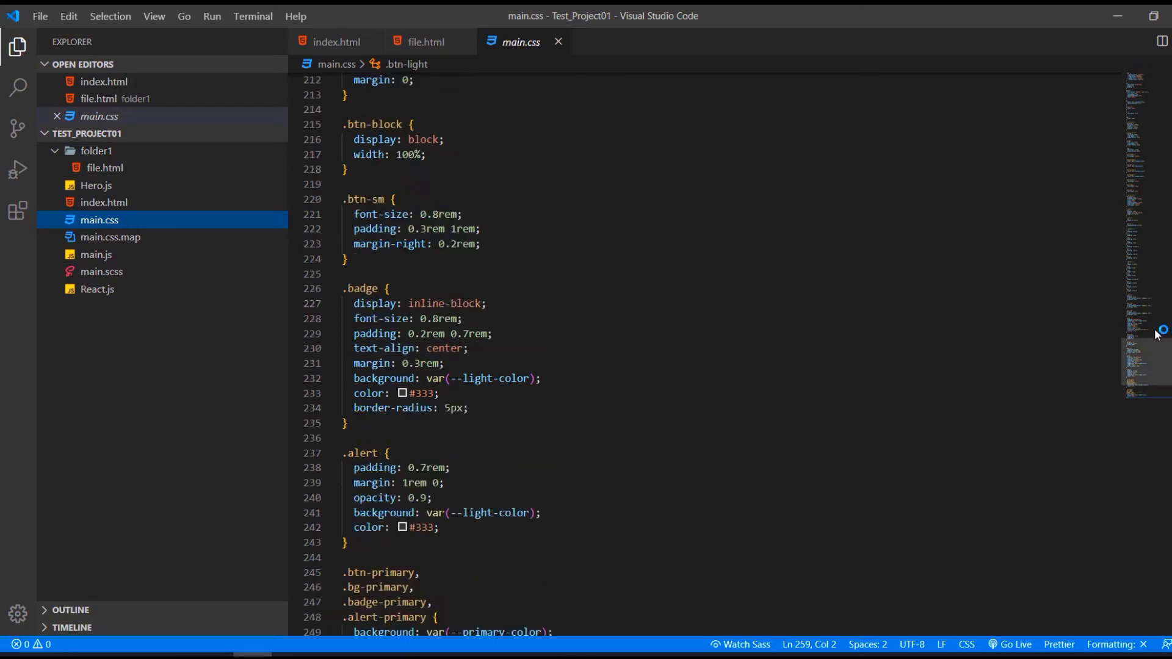
Step: Toggle the sidebar with Ctrl+B, then switch to and close file.html
scroll(up, 3)
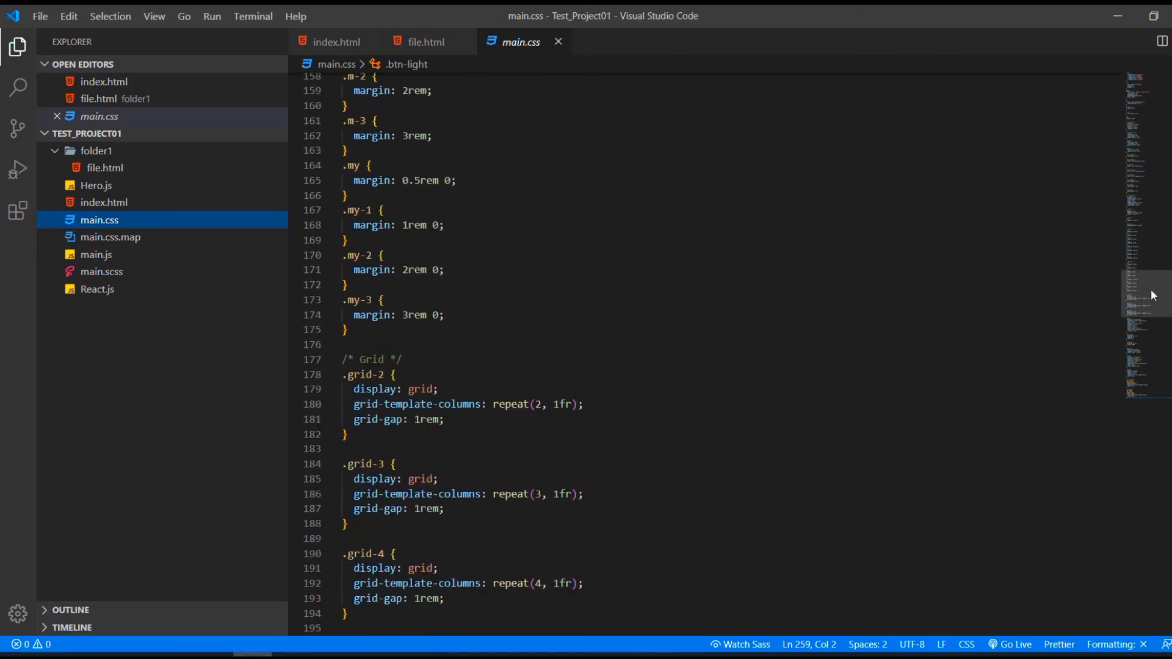
scroll(down, 3)
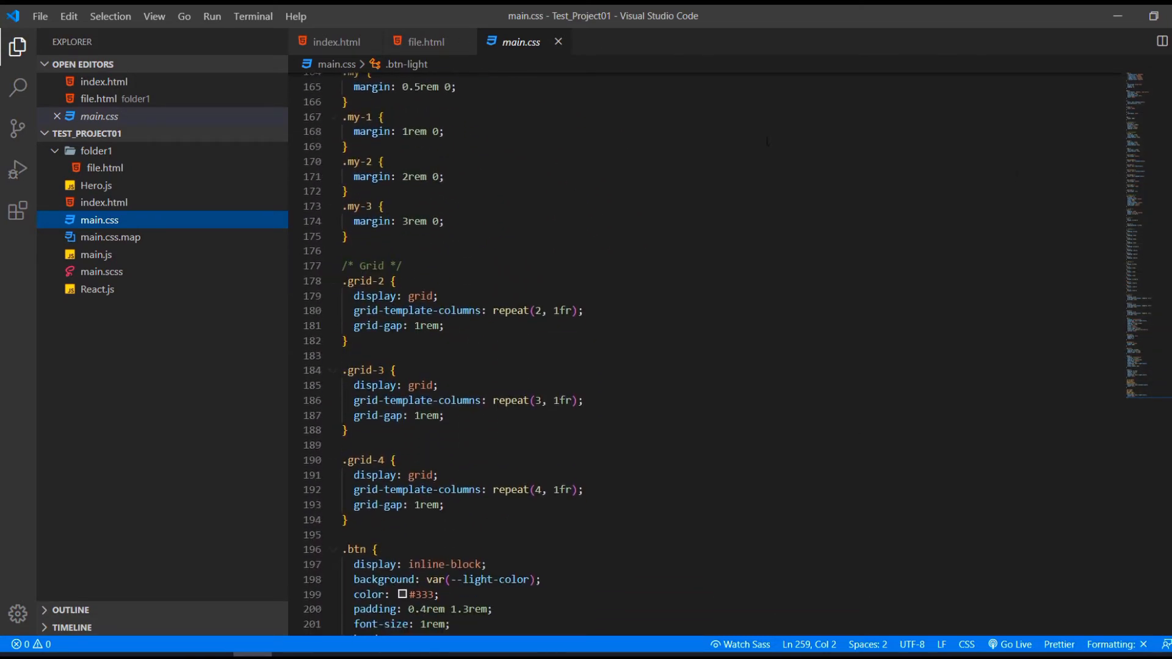
mouse_move(133, 283)
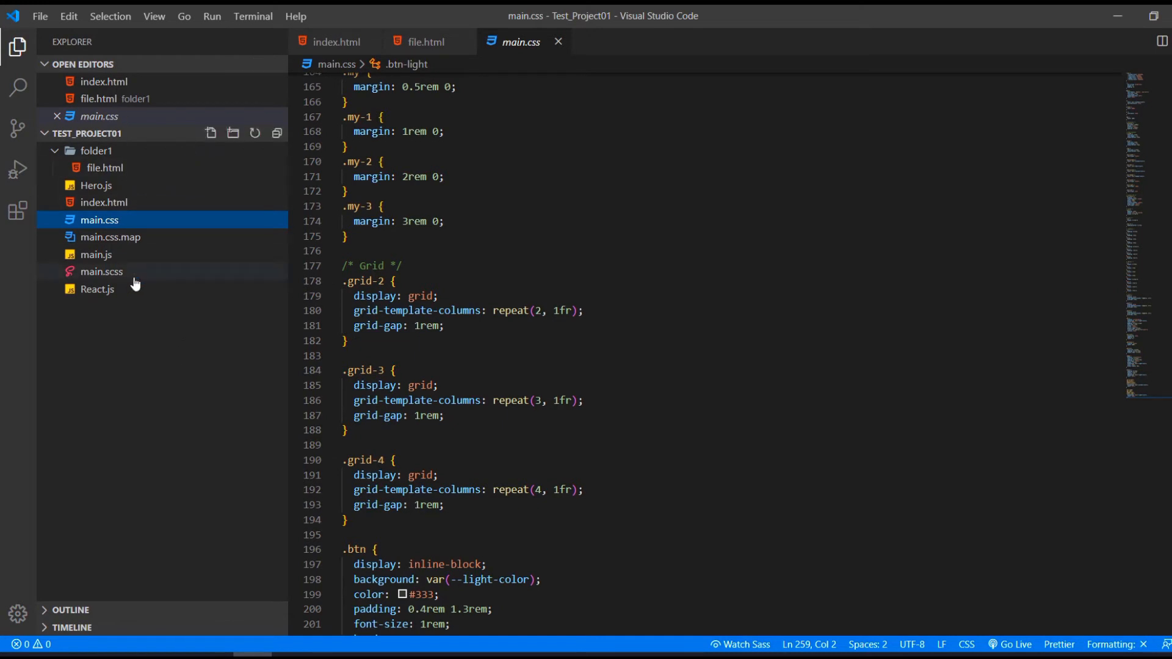
key(ctrl+b)
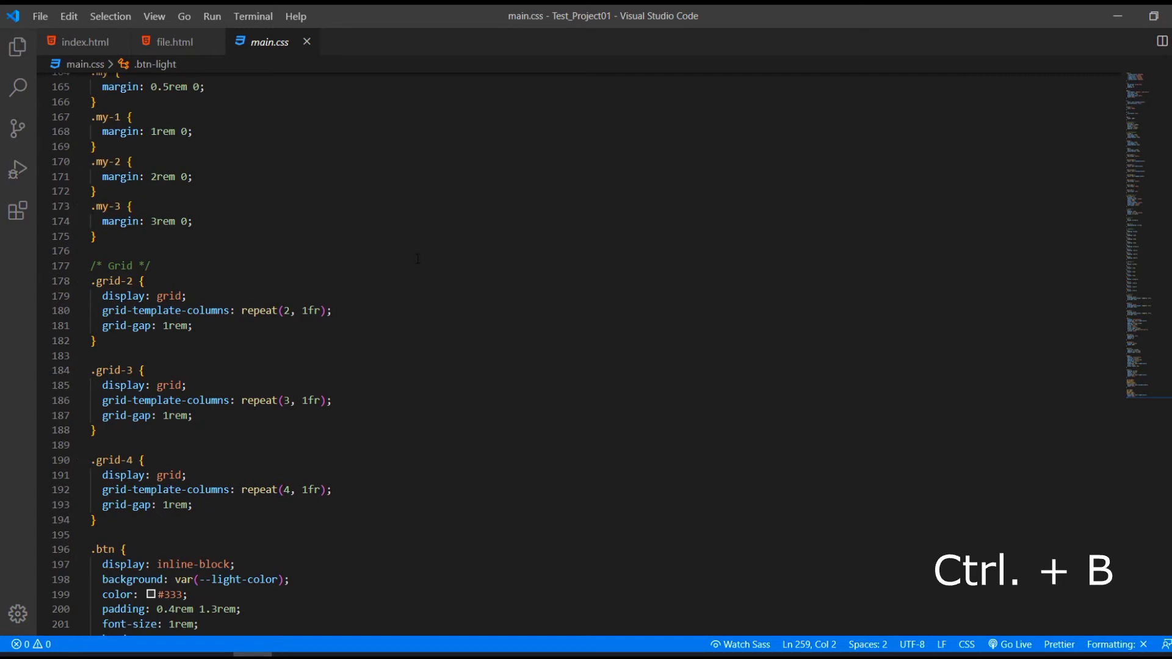
key(ctrl+b)
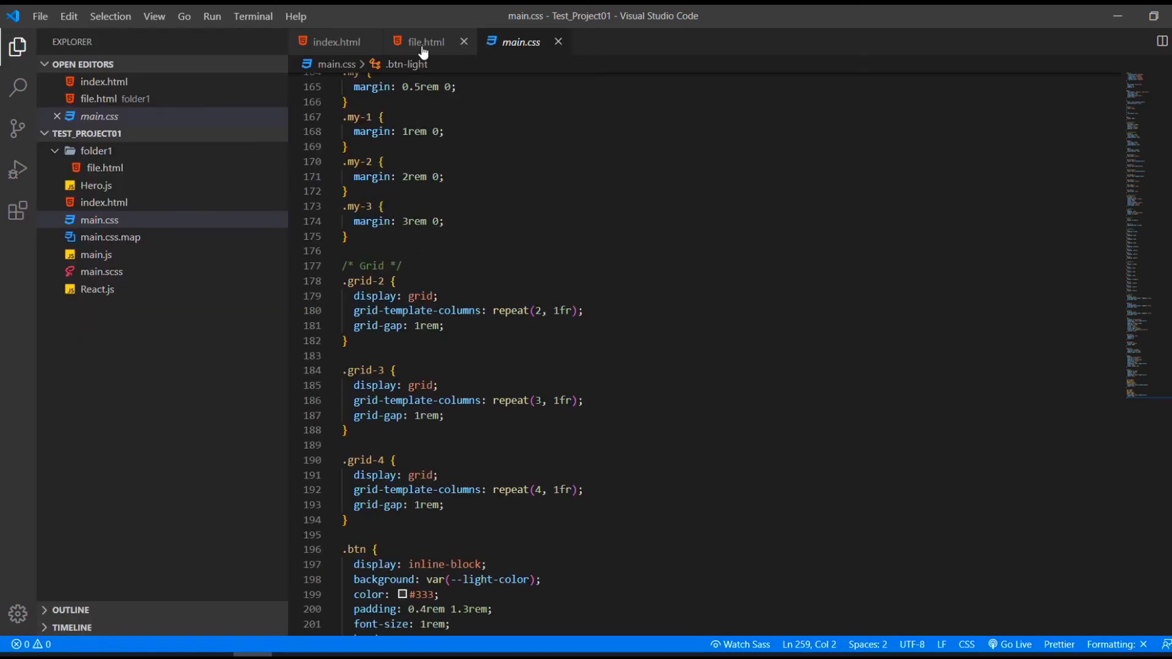
click(425, 41)
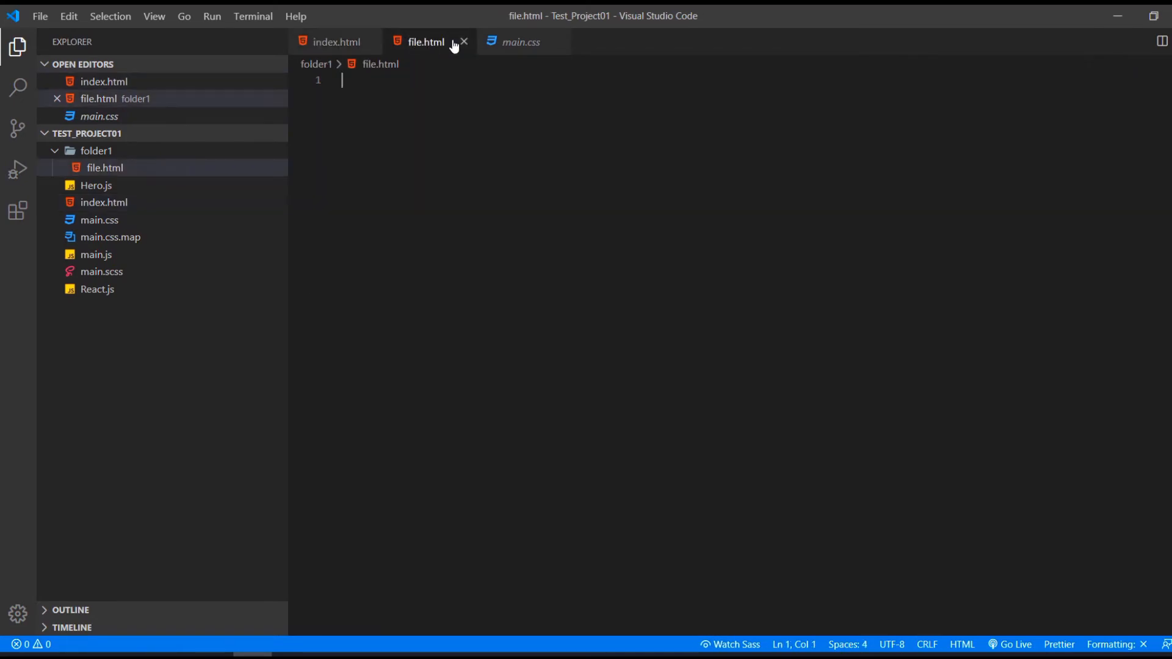
click(463, 42)
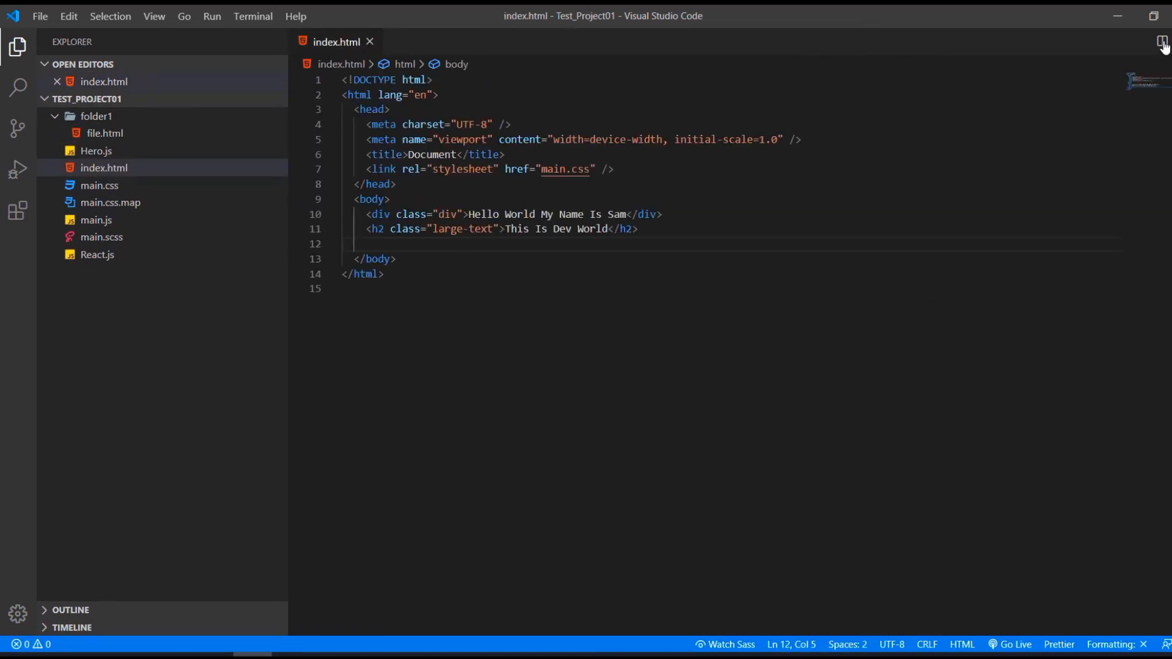
click(1163, 44)
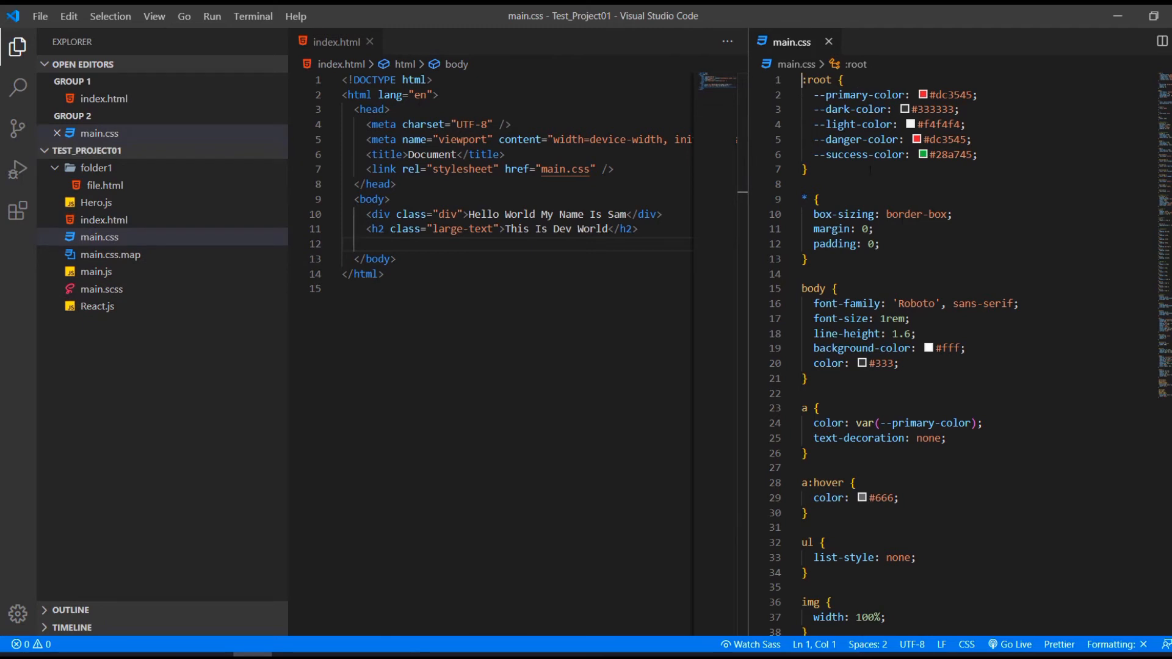
click(828, 40)
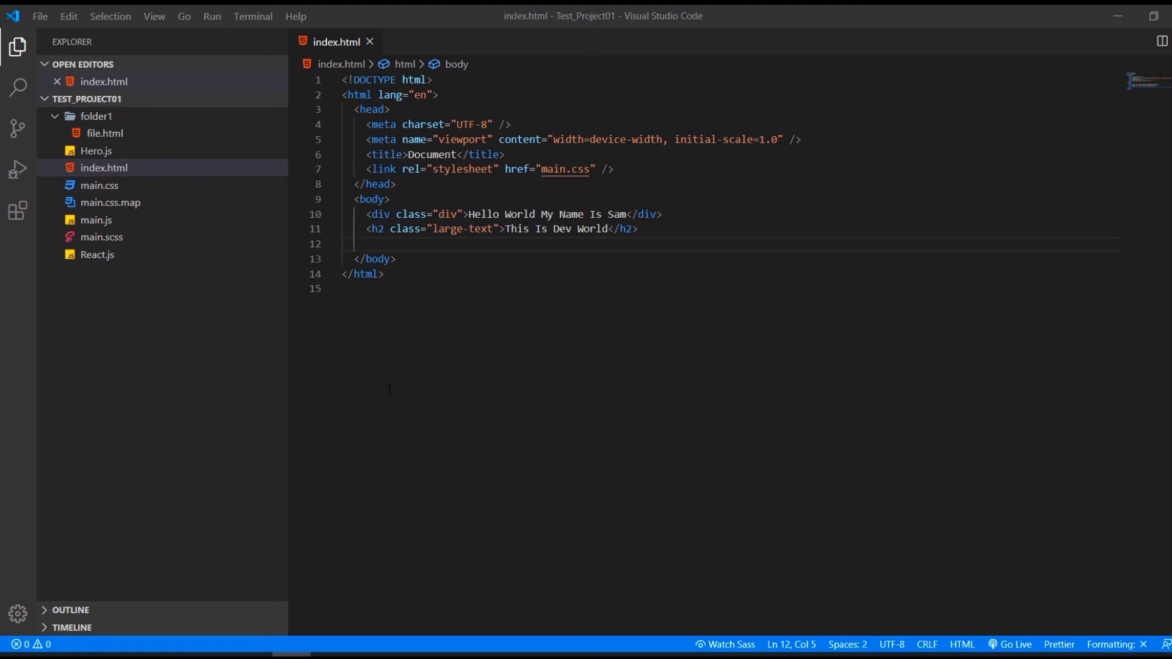
Step: Insert an empty h3 tag pair on the empty body line using Emmet
click(389, 229)
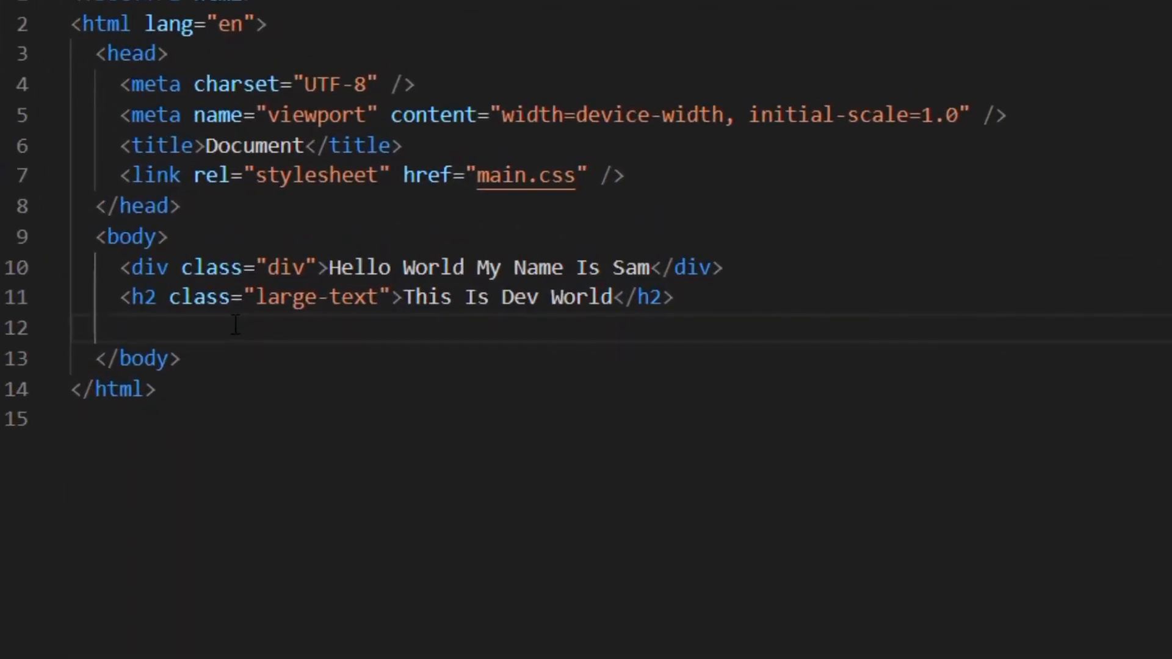
text(h3)
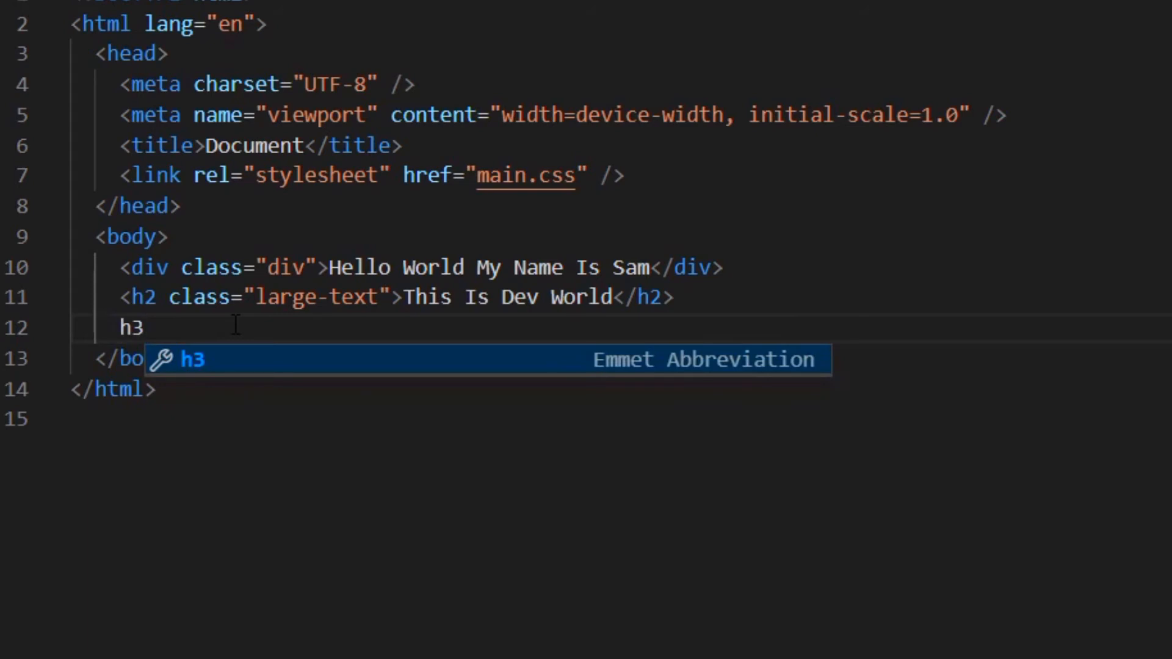
key(Tab)
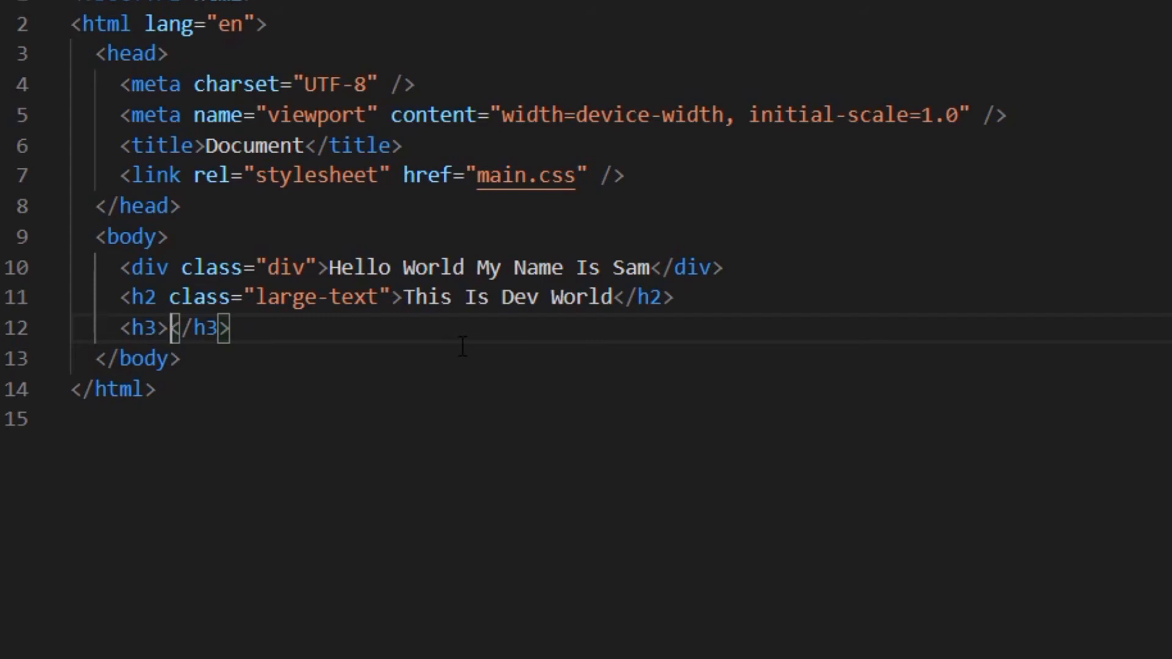
mouse_move(440, 337)
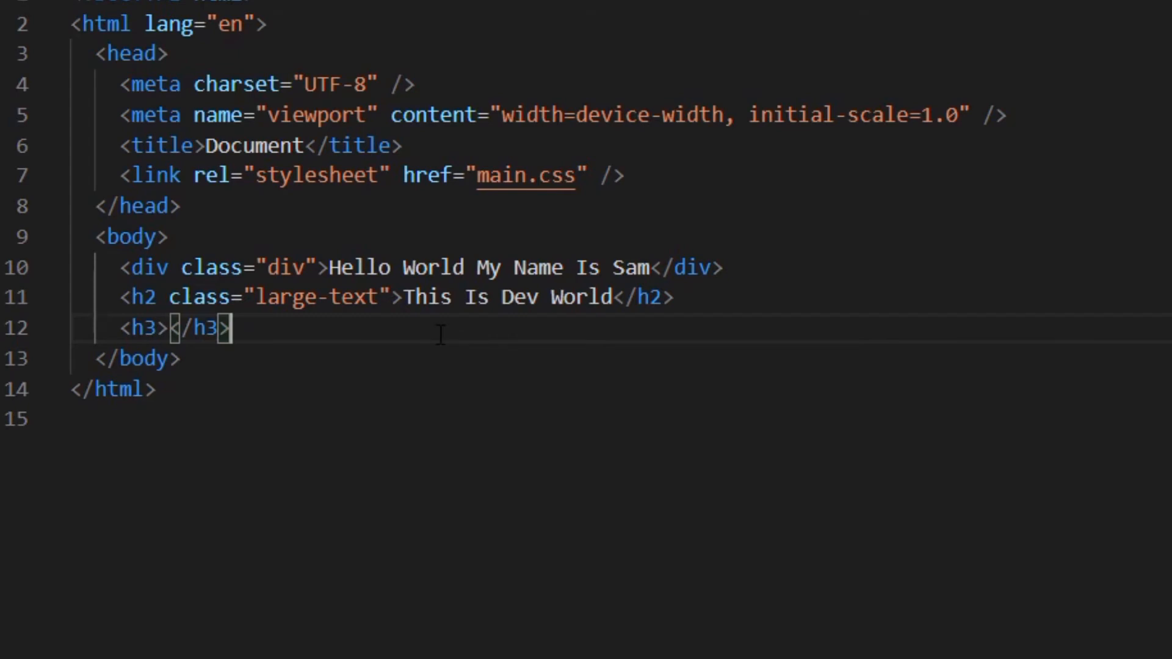
Step: Expand ul>li>*3>span.hello below the h3 into a list item with three hello spans
key(Enter)
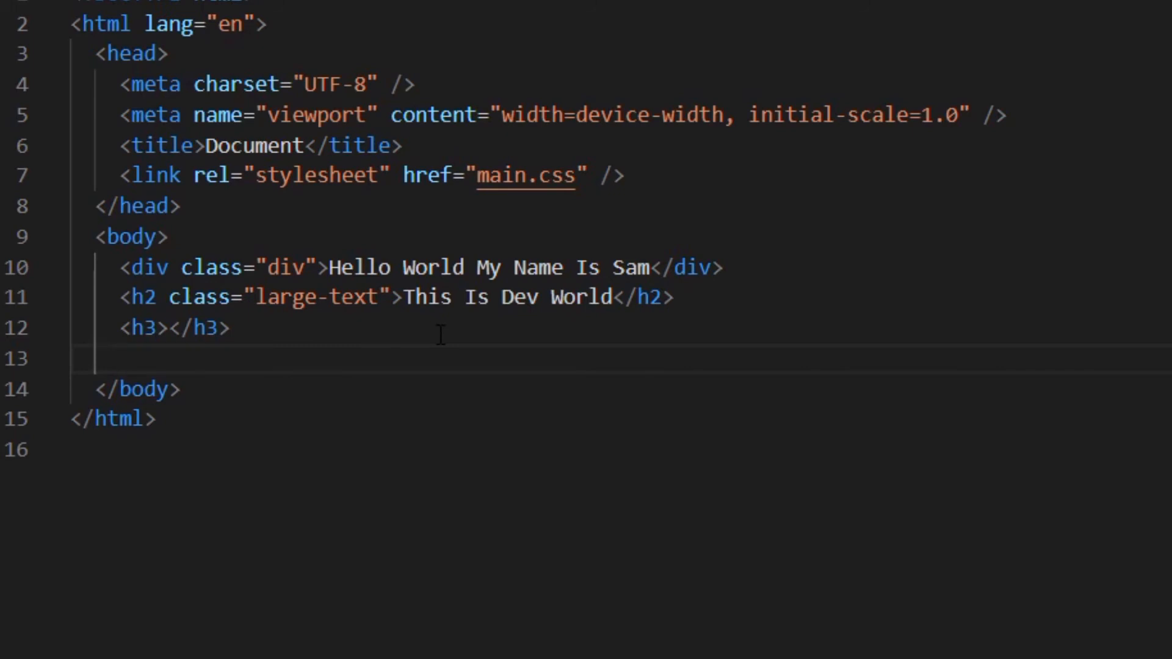
text(ul>li>)
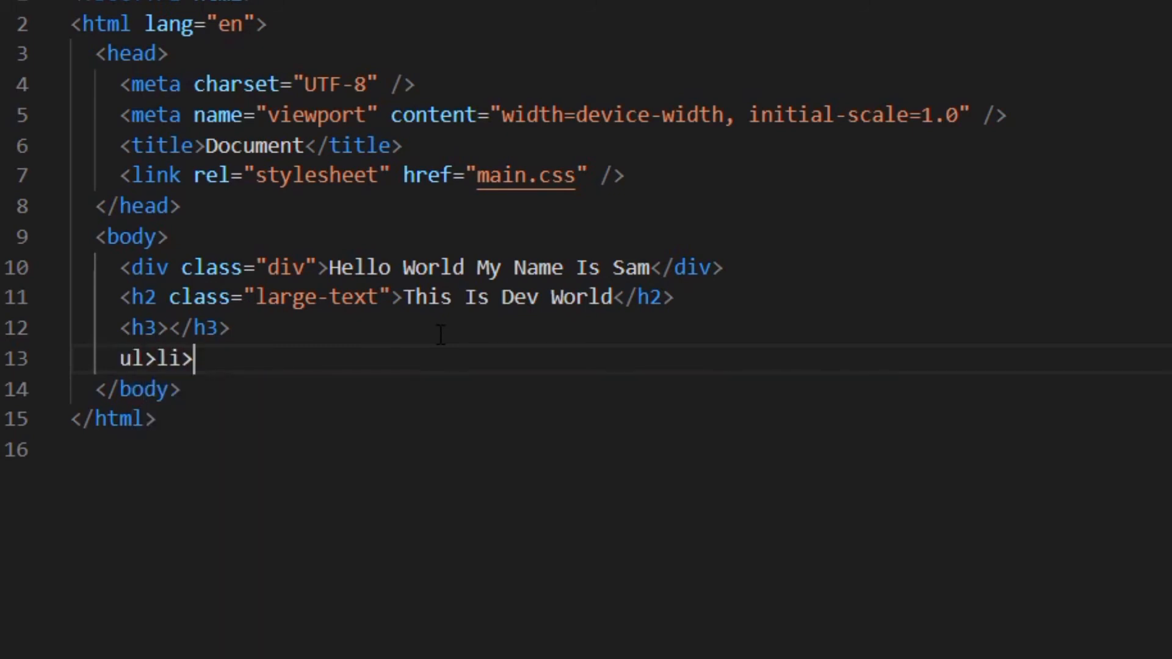
text(*3>span.hello)
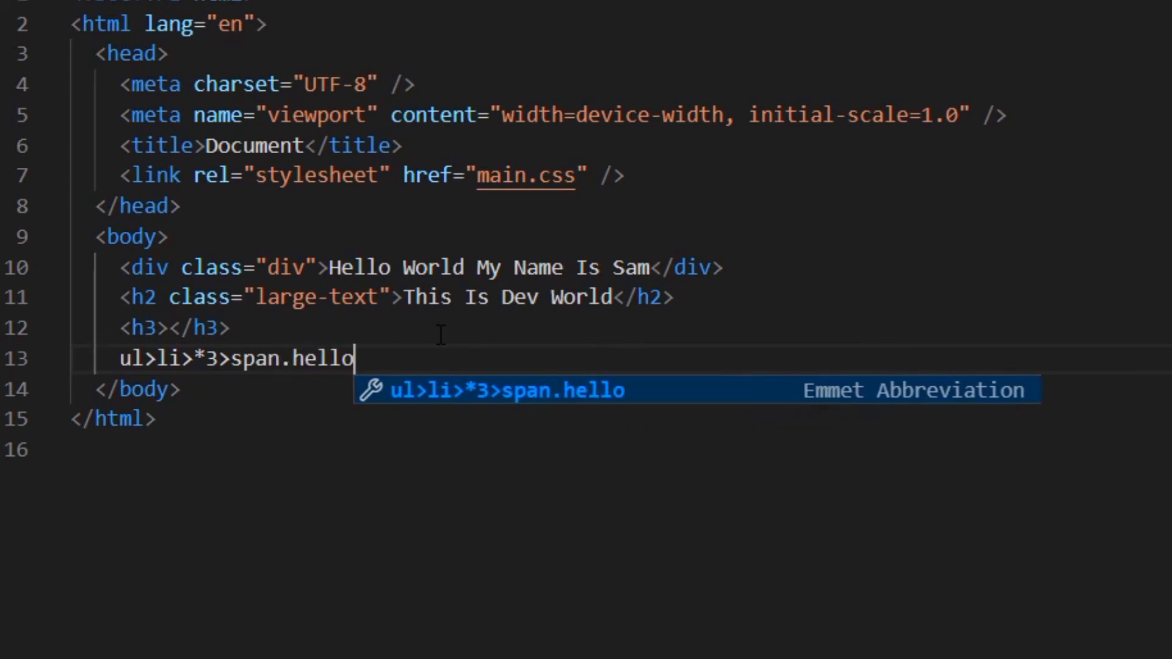
key(Tab)
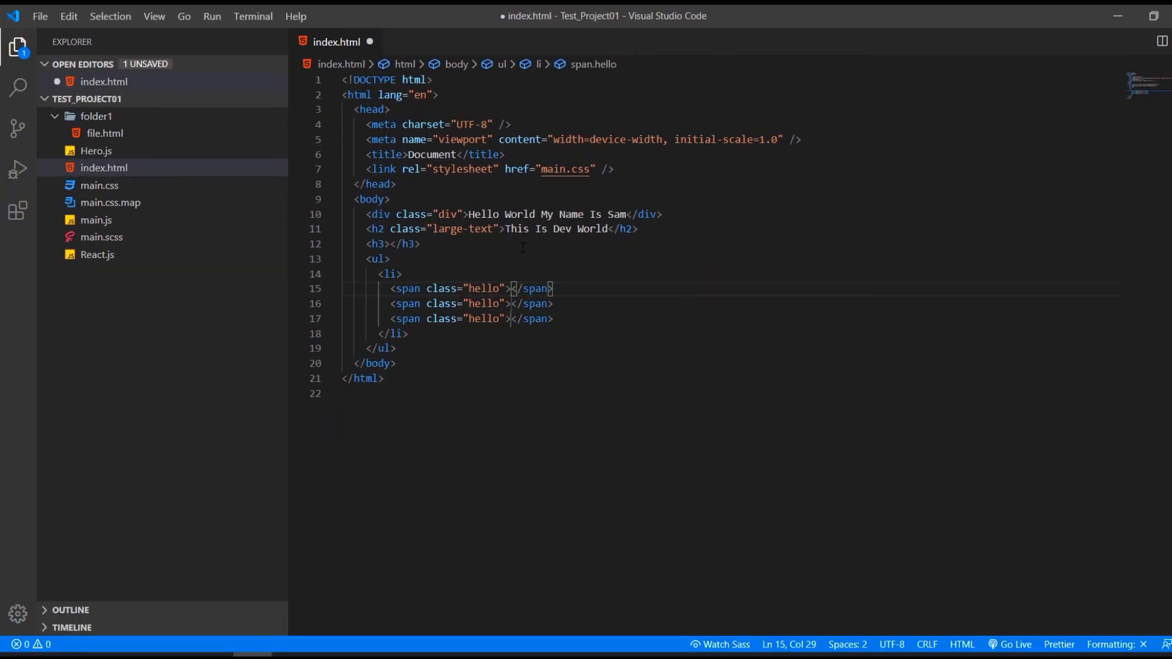
mouse_move(151, 237)
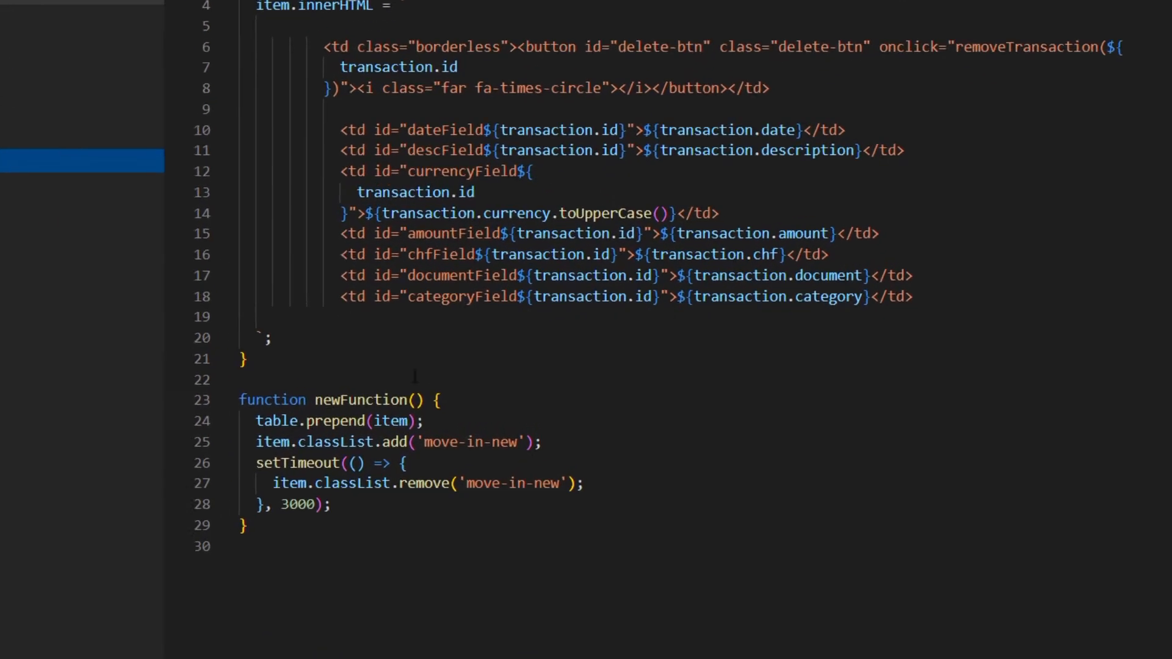
Step: On the blank line above newFunction, type 'fu' to bring up IntelliSense suggestions
scroll(down, 3)
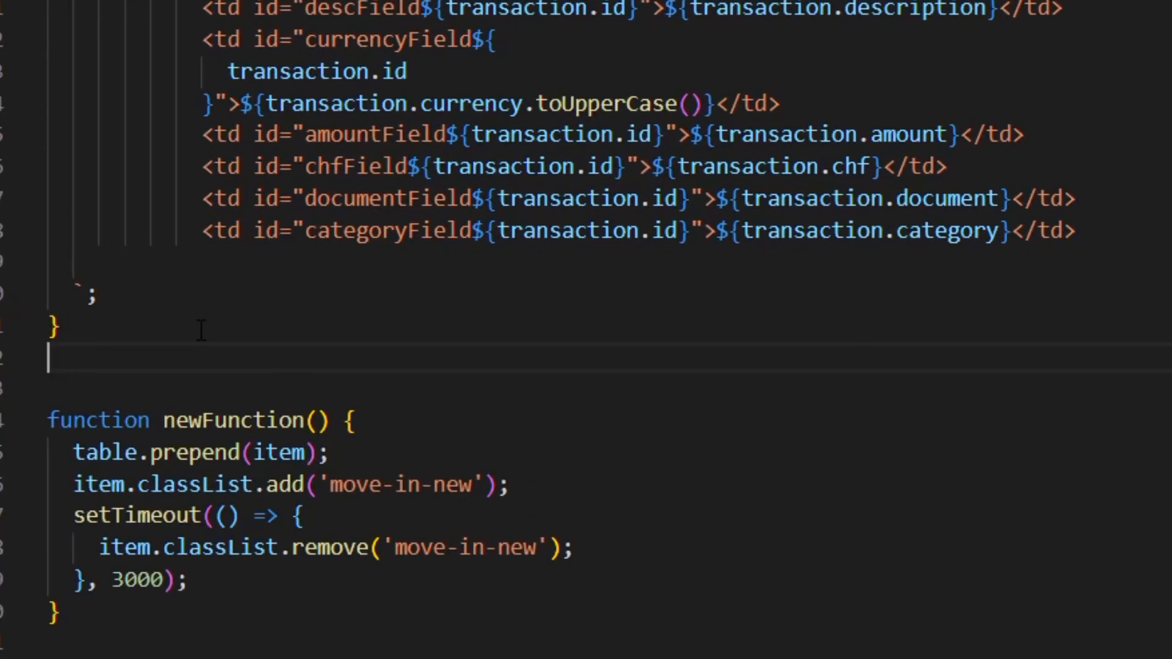
text(f)
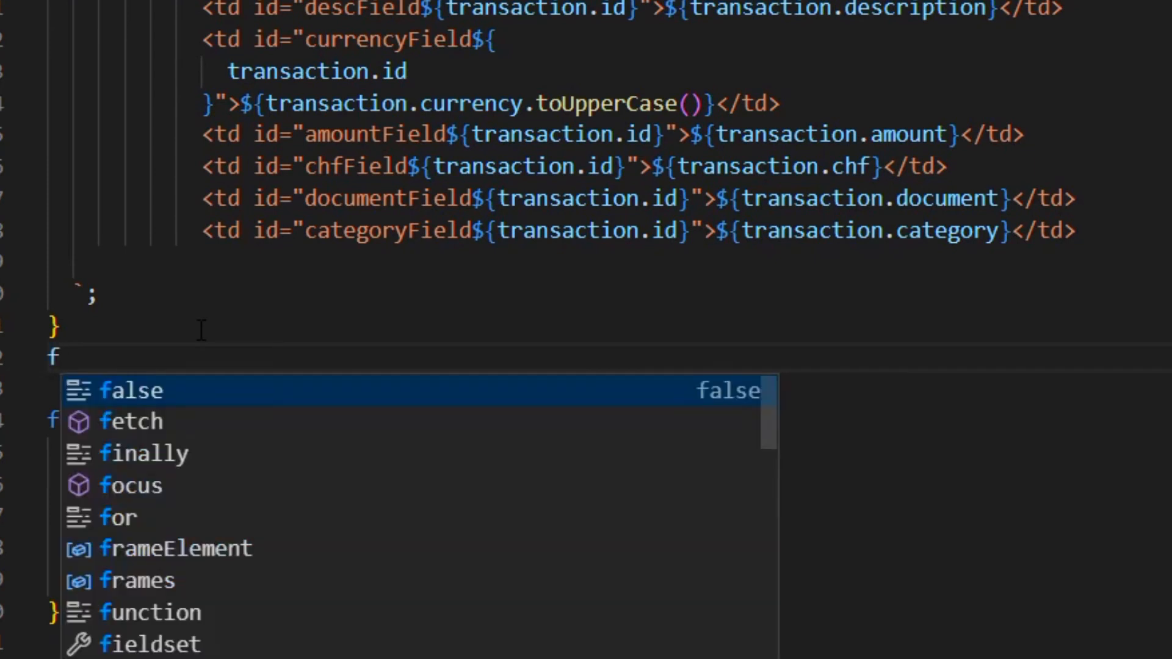
text(u)
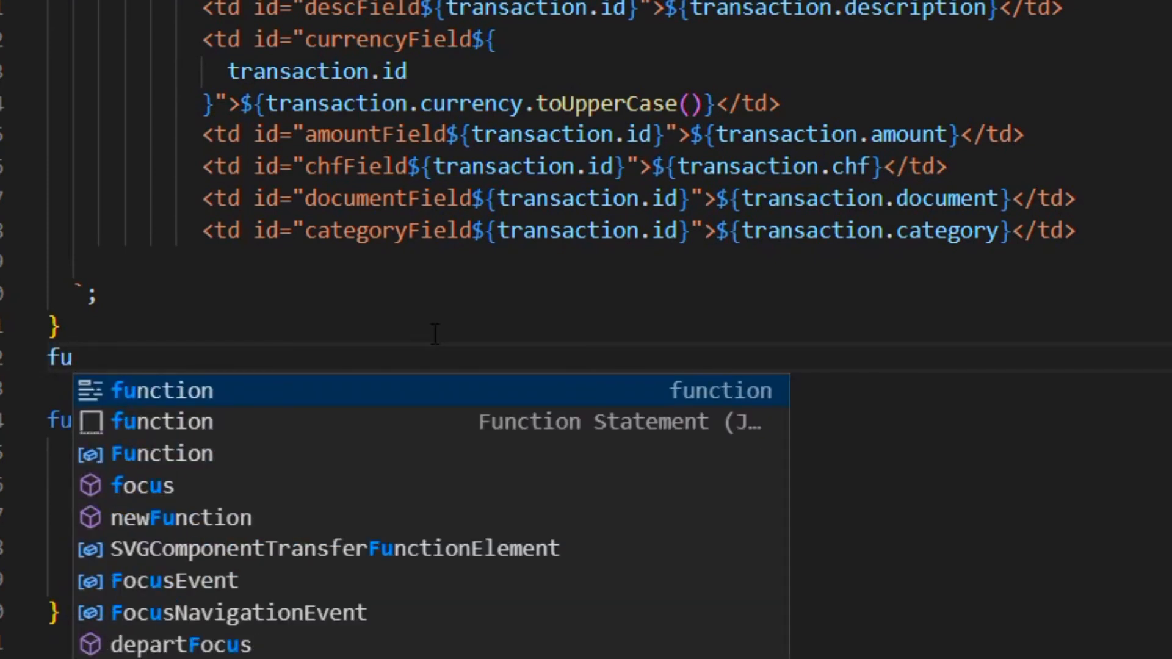
mouse_move(306, 417)
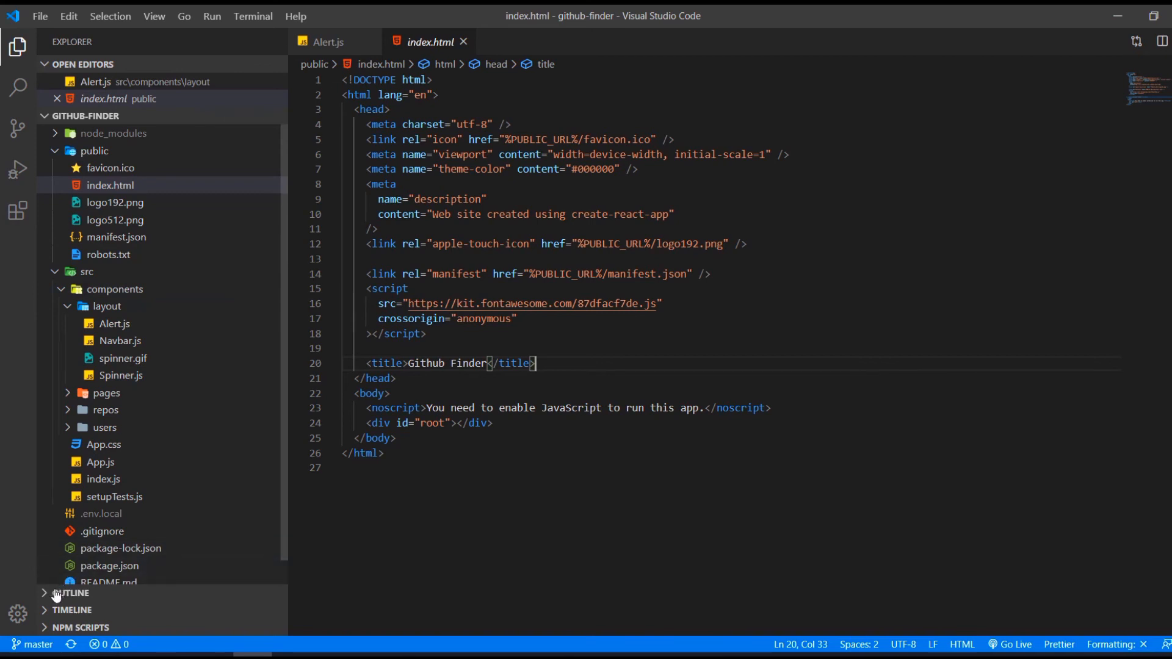
Step: View the outlines of index.html and Alert.js, then list npm scripts start, build, test, eject
click(71, 592)
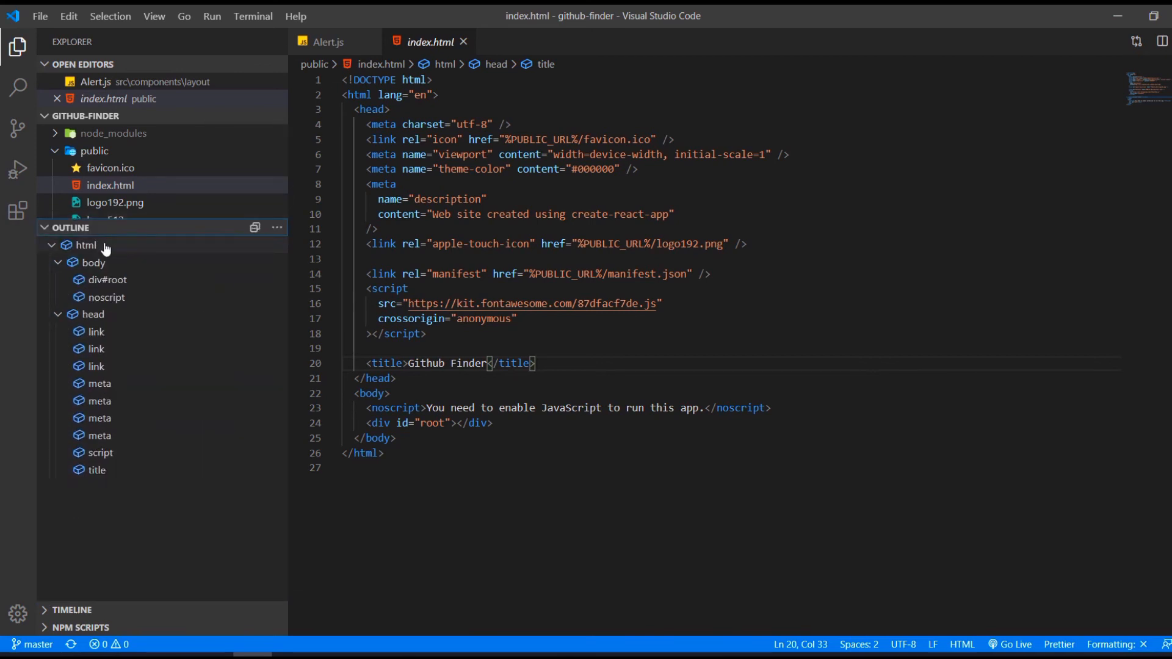
click(327, 41)
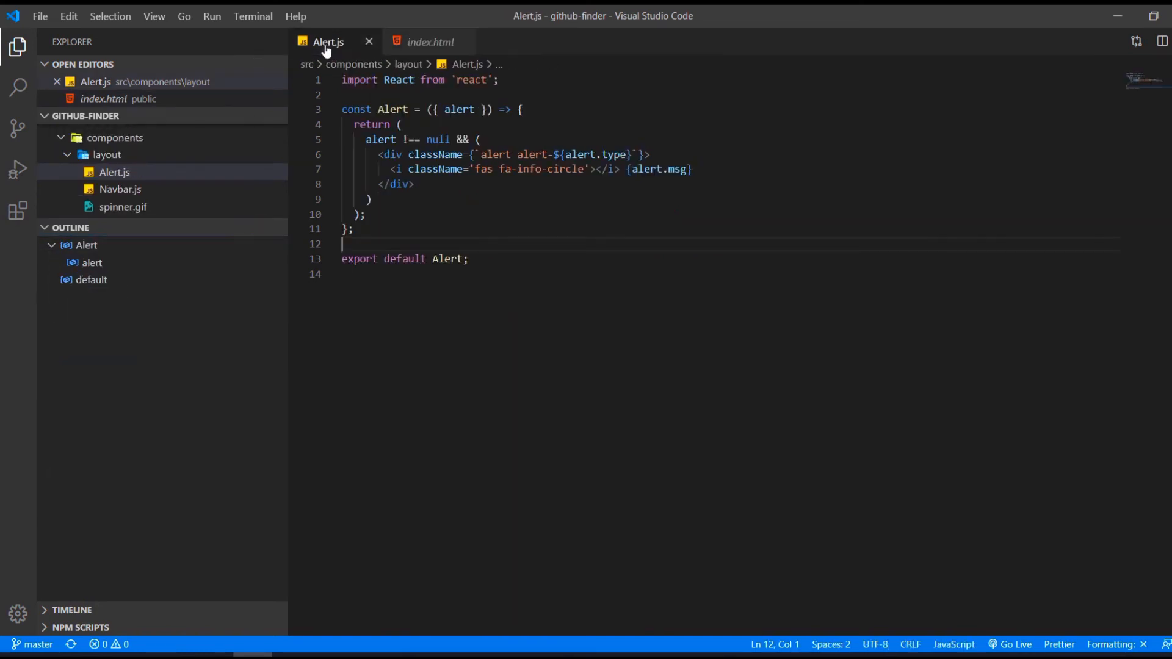
mouse_move(428, 41)
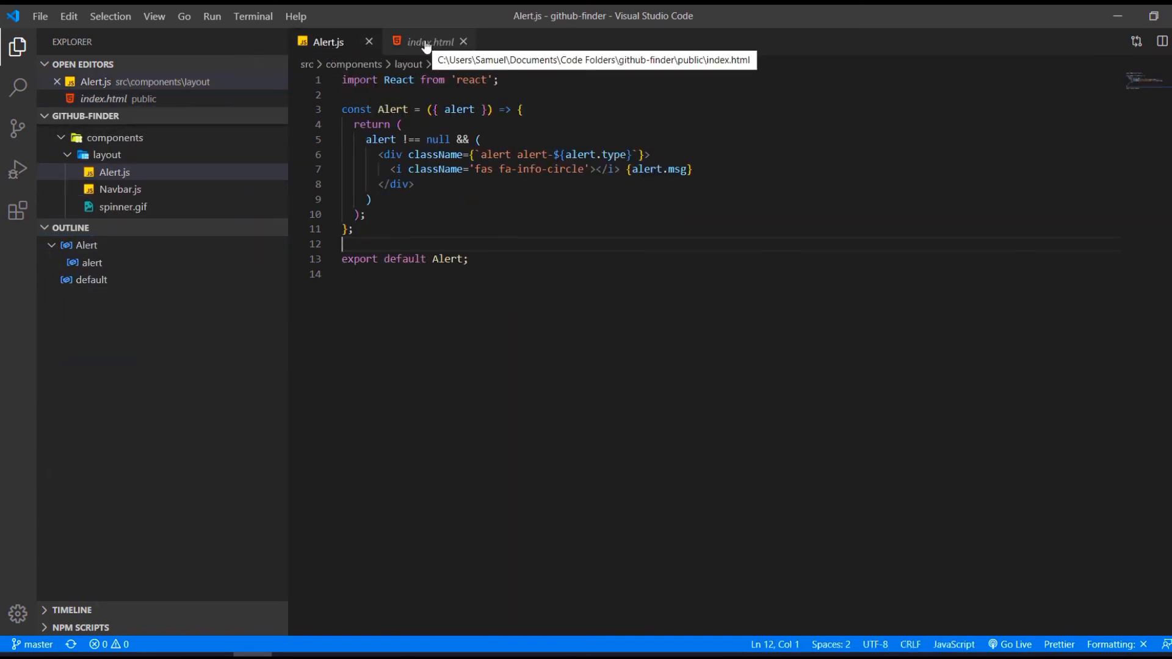
click(430, 41)
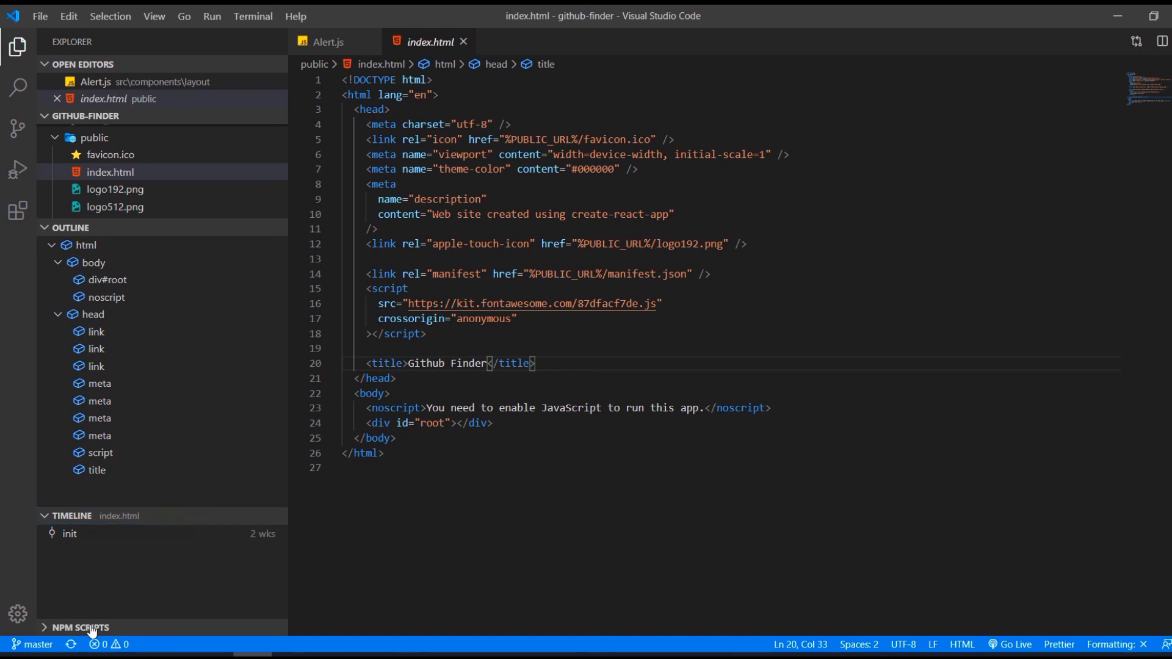
click(79, 626)
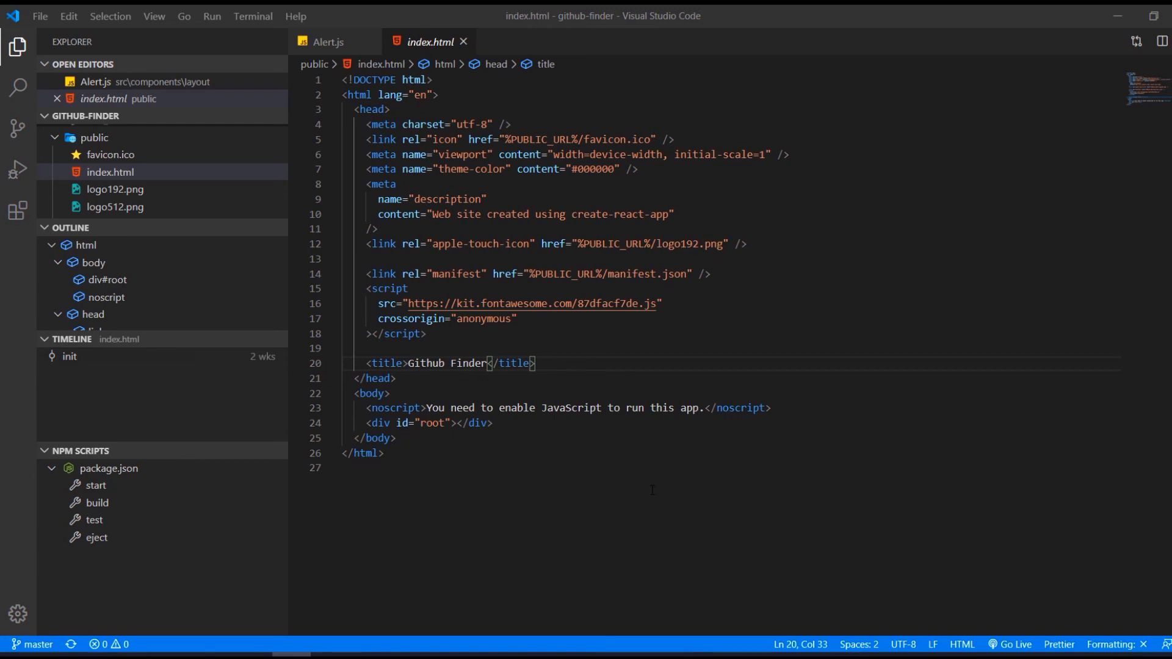
click(154, 16)
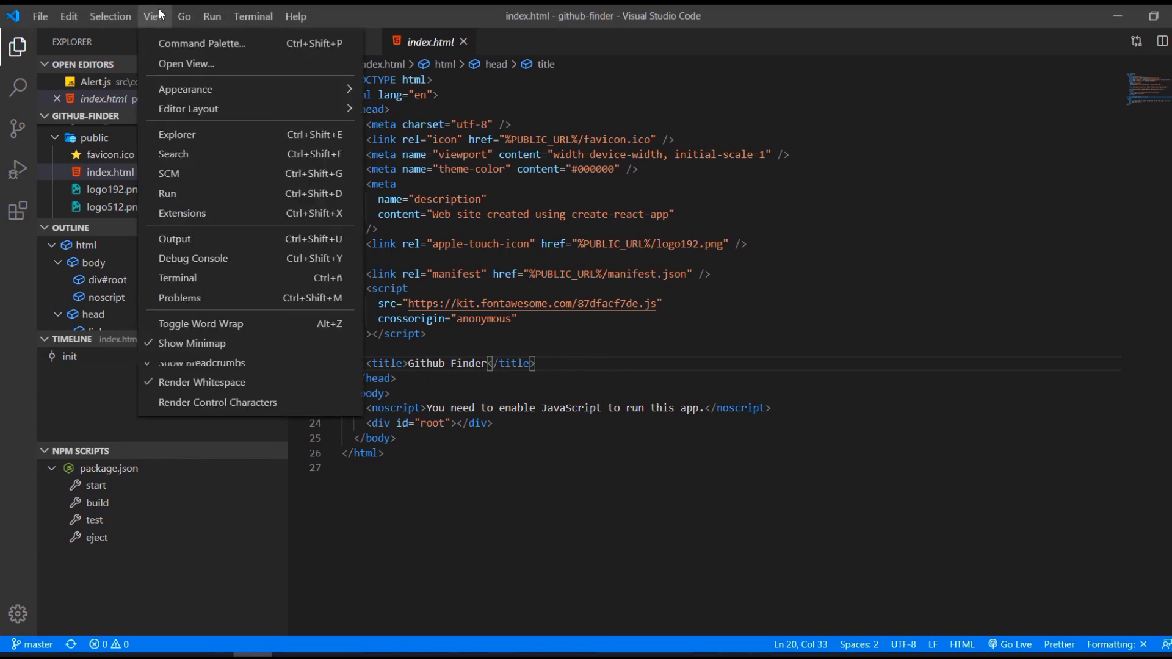
Step: Show the View menu's Appearance options: full screen, Zen Mode, centered layout and zoom
click(185, 89)
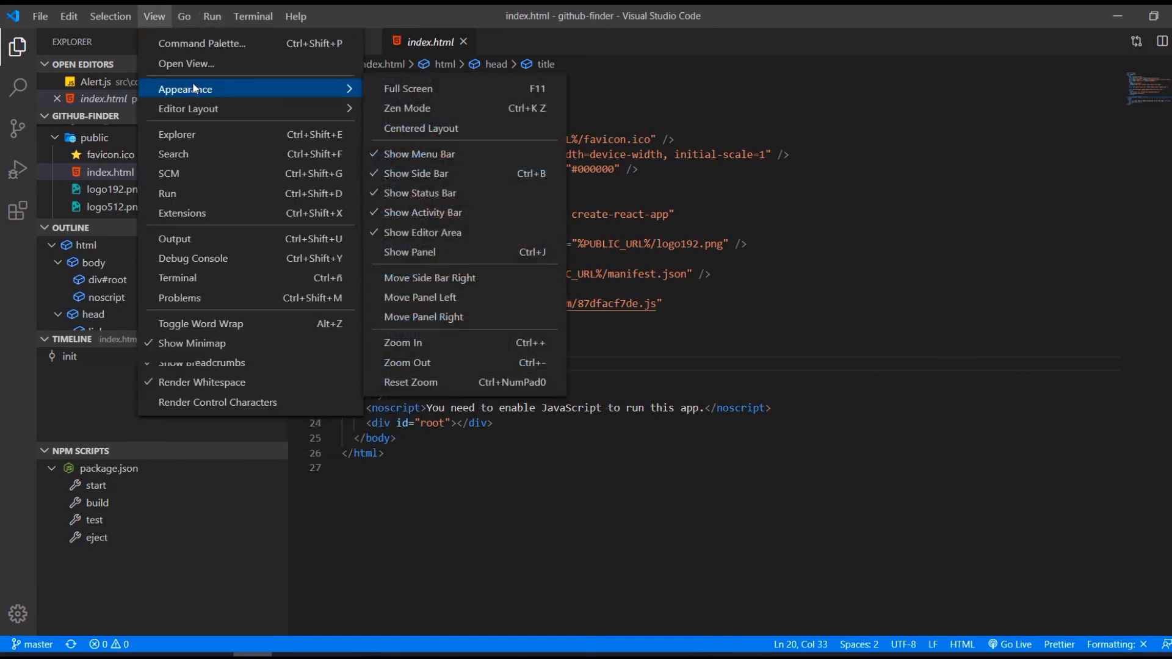